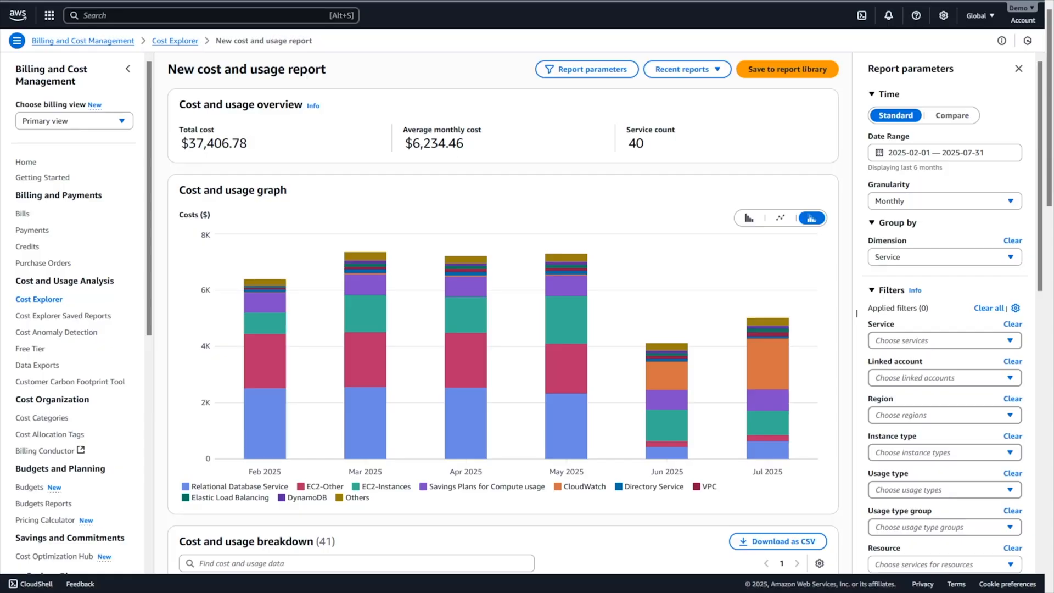
{"action": "mouse_move", "coordinate": [865, 393]}
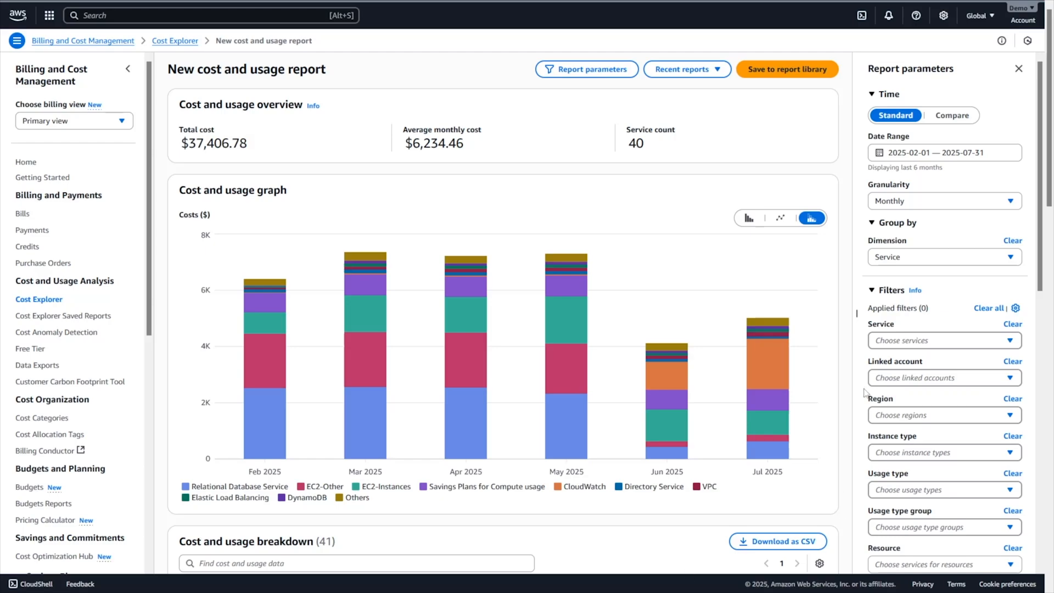
{"action": "mouse_move", "coordinate": [848, 346]}
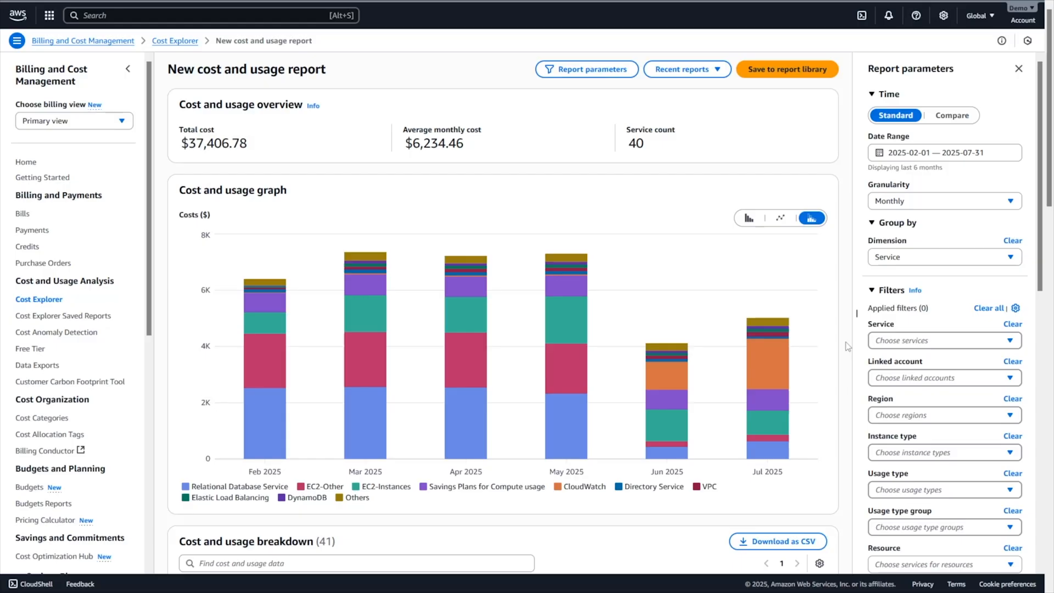
- Filter the Service dimension to Savings Plans for Compute usage, totalling $4,344.00
{"action": "type", "text": "saving"}
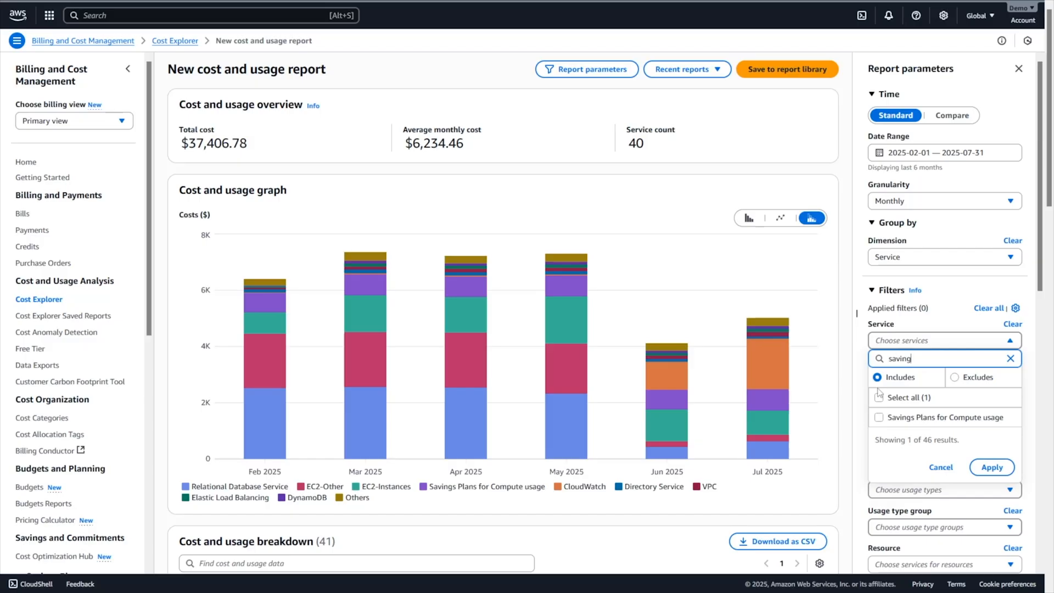
{"action": "left_click", "coordinate": [990, 467]}
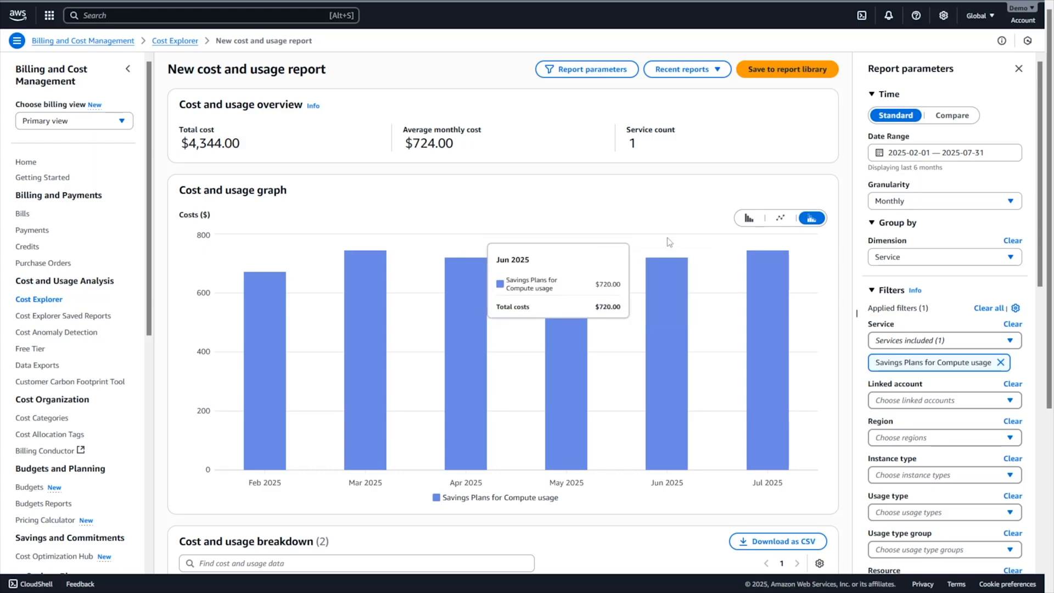
{"action": "mouse_move", "coordinate": [574, 240]}
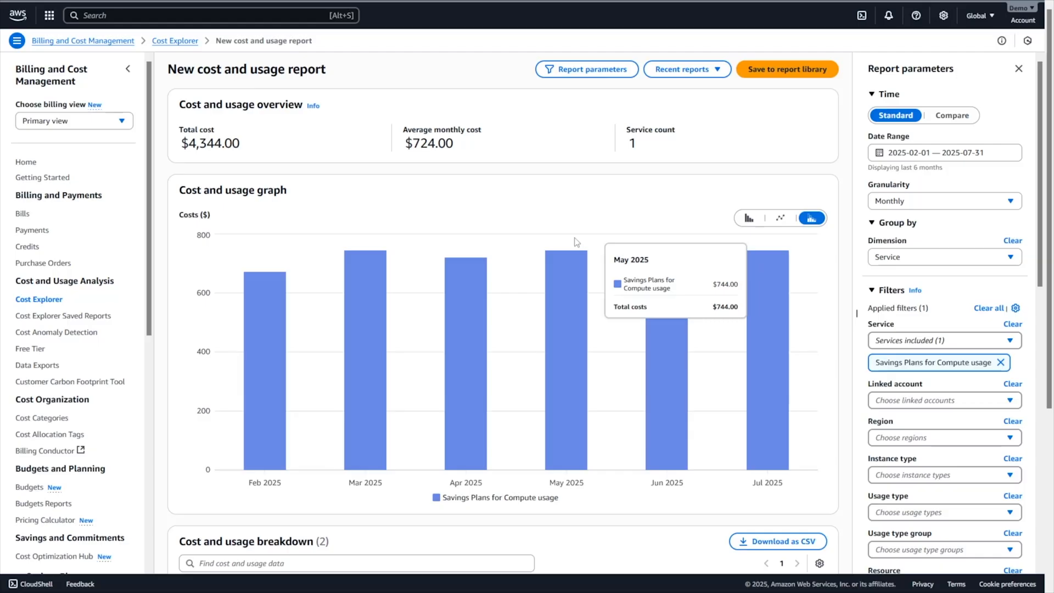
{"action": "left_click", "coordinate": [941, 256]}
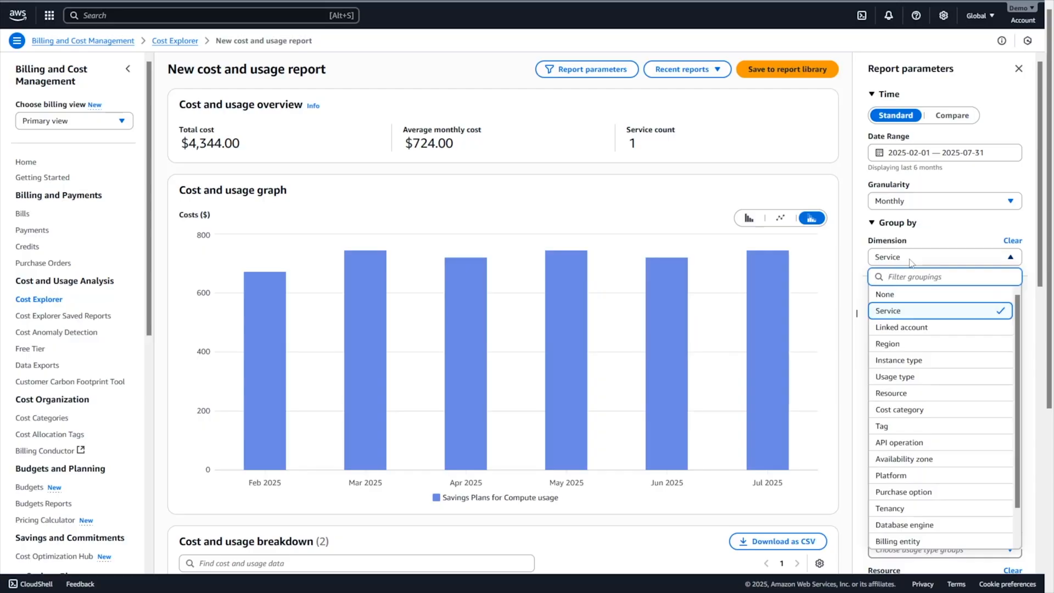
{"action": "mouse_move", "coordinate": [919, 327]}
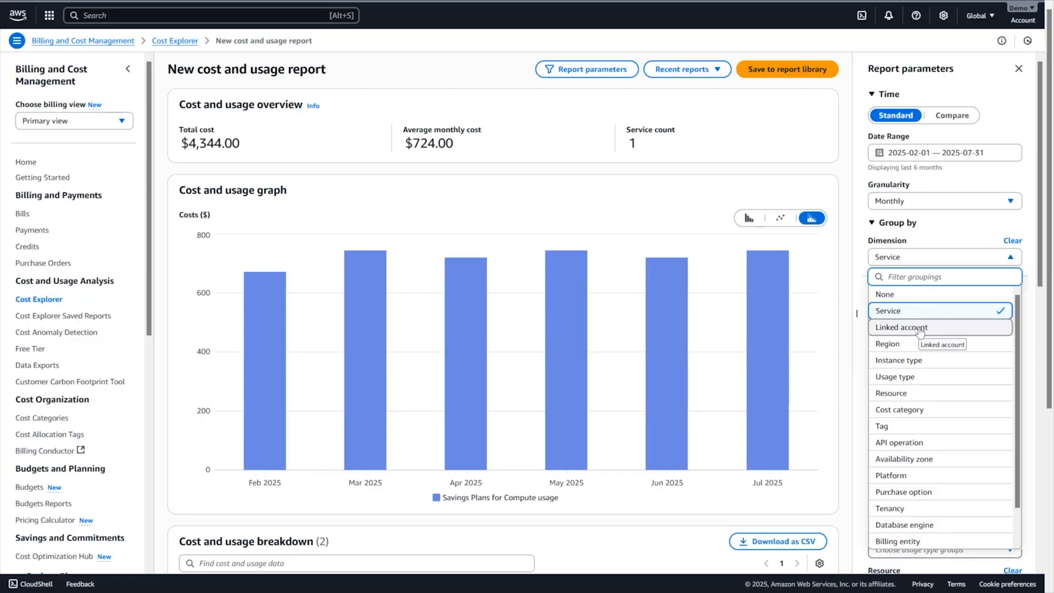
{"action": "left_click", "coordinate": [903, 327]}
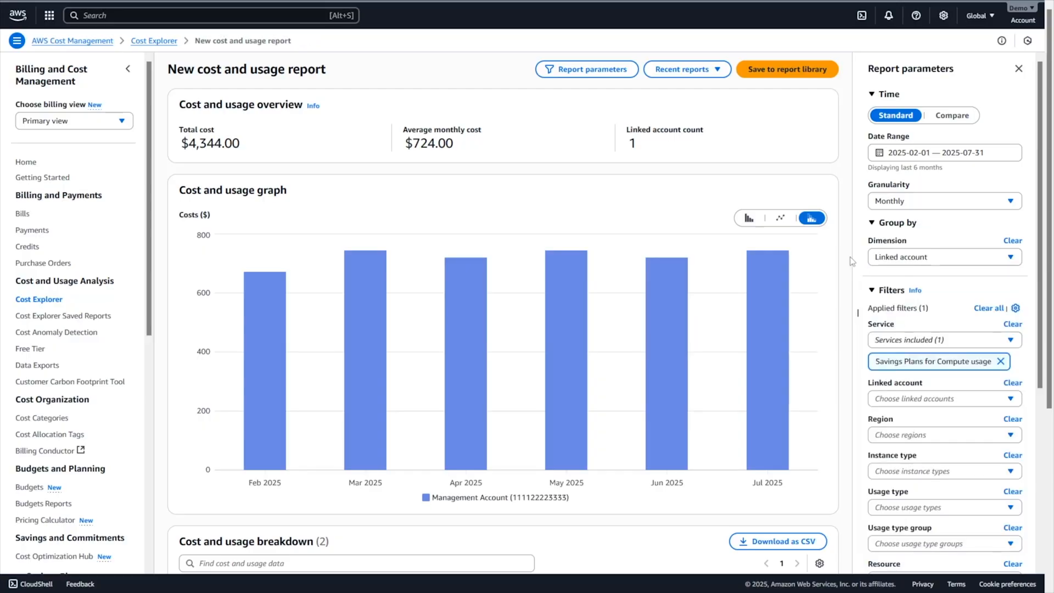
{"action": "scroll", "scroll_direction": "down", "scroll_amount": 3}
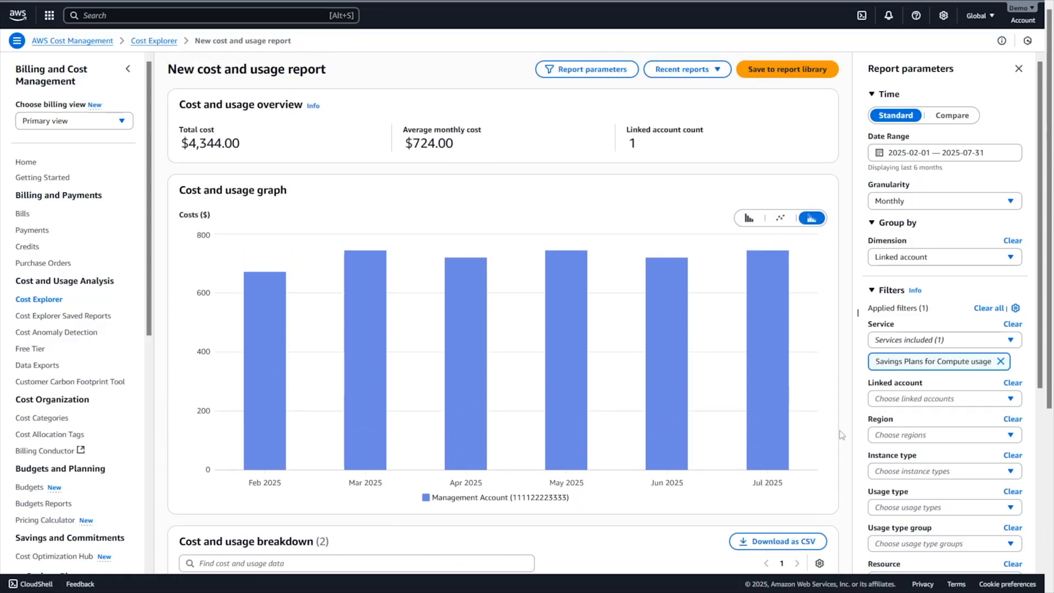
{"action": "left_click", "coordinate": [941, 257]}
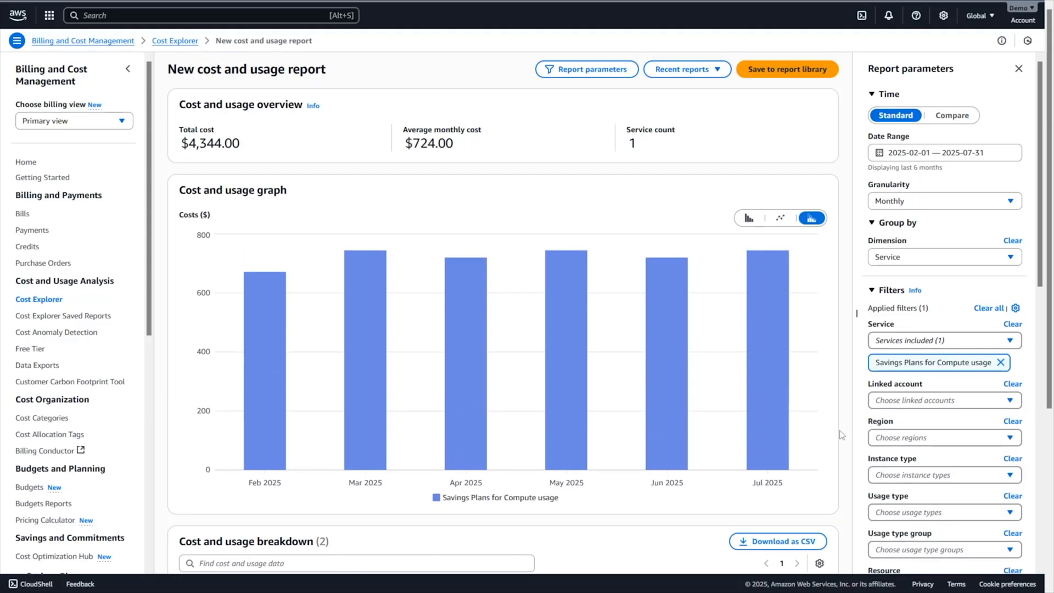
{"action": "mouse_move", "coordinate": [854, 379]}
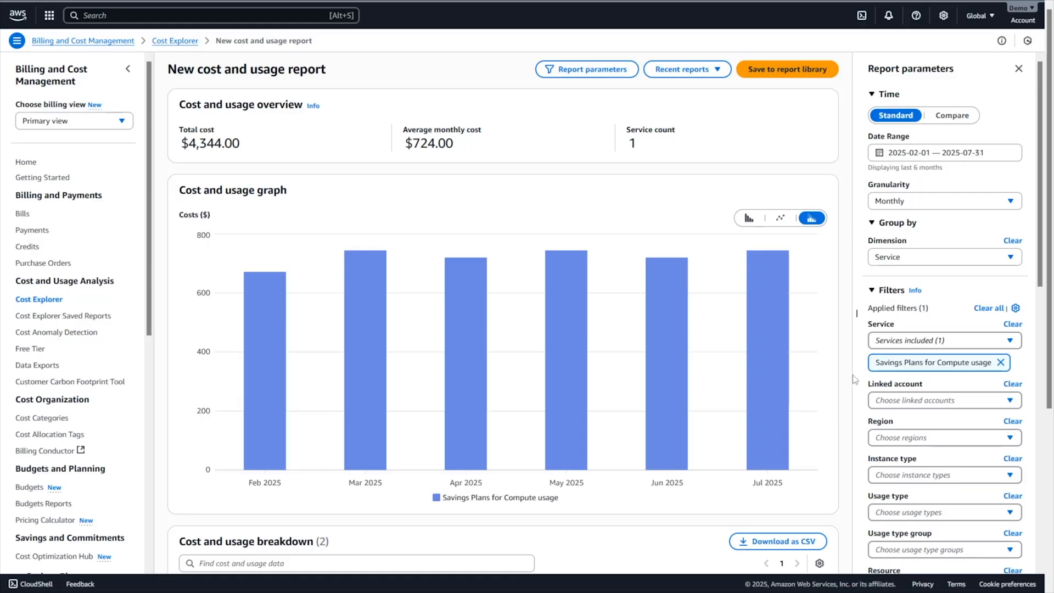
- Group the Savings Plans costs by Charge type, showing only Savings Plan Recurring Fee
{"action": "left_click", "coordinate": [941, 257]}
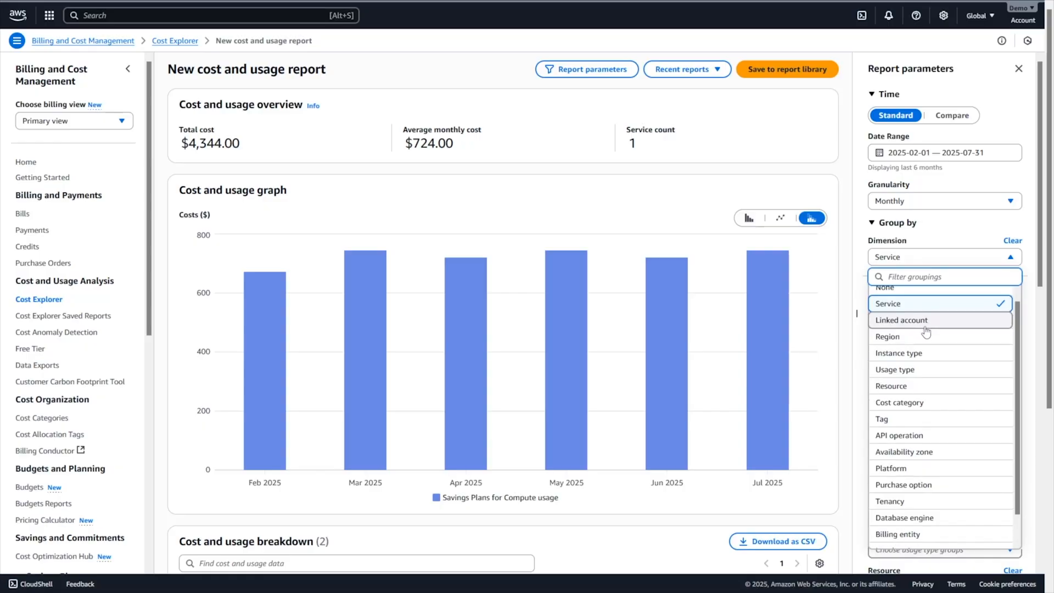
{"action": "scroll", "scroll_direction": "down", "scroll_amount": 3}
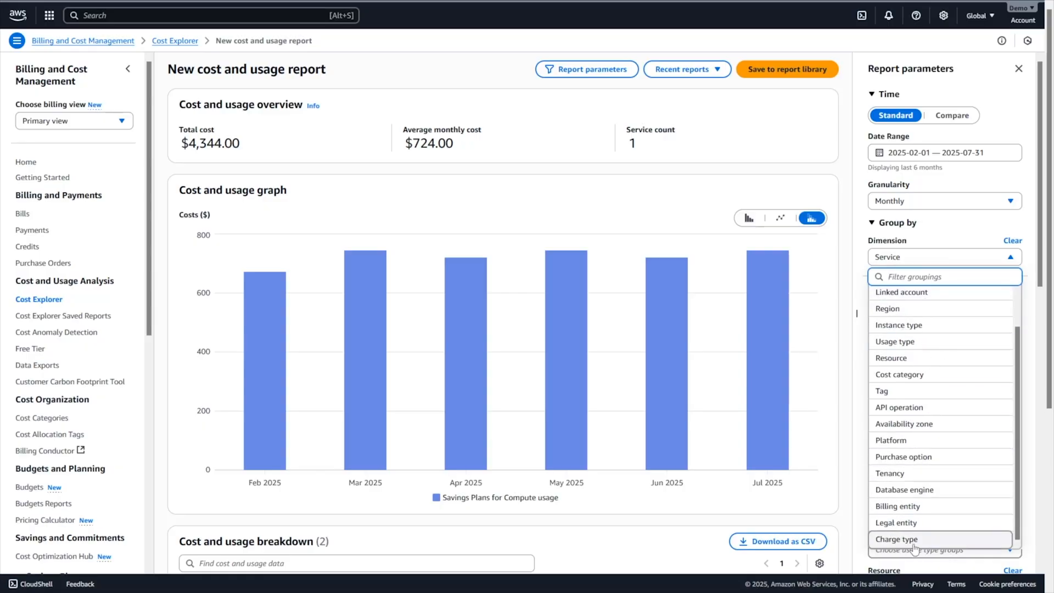
{"action": "left_click", "coordinate": [895, 538]}
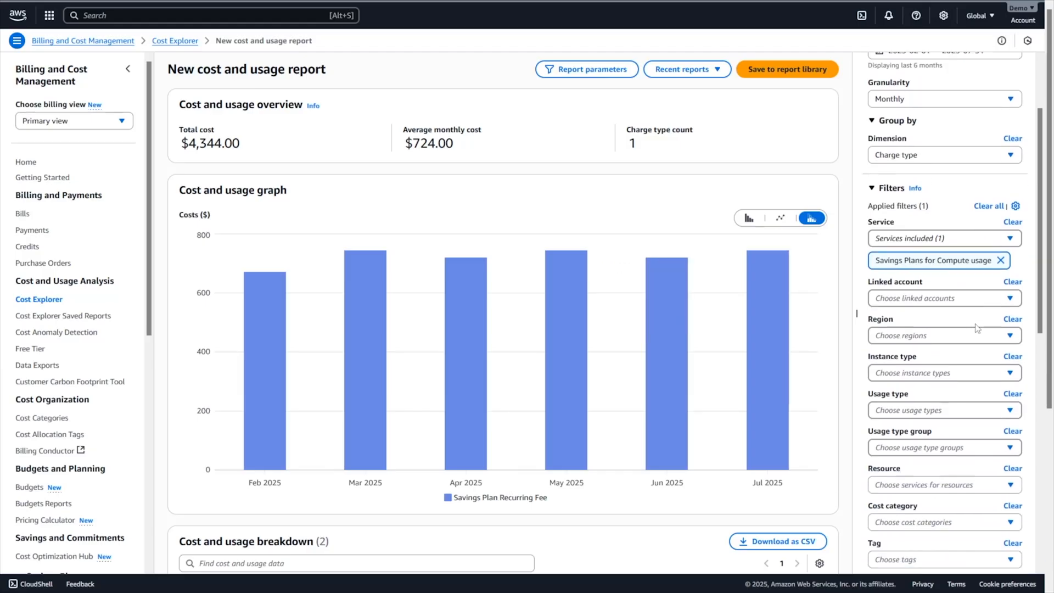
- In the Charge type filter, search 'savin' and tick all four Savings Plan charge types
{"action": "left_click", "coordinate": [941, 401]}
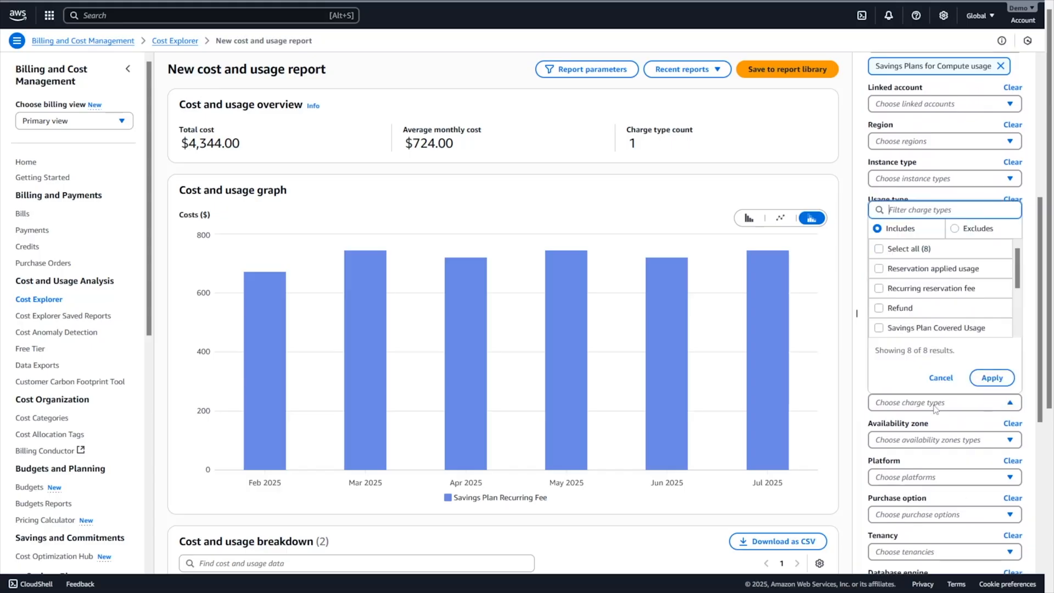
{"action": "type", "text": "saving"}
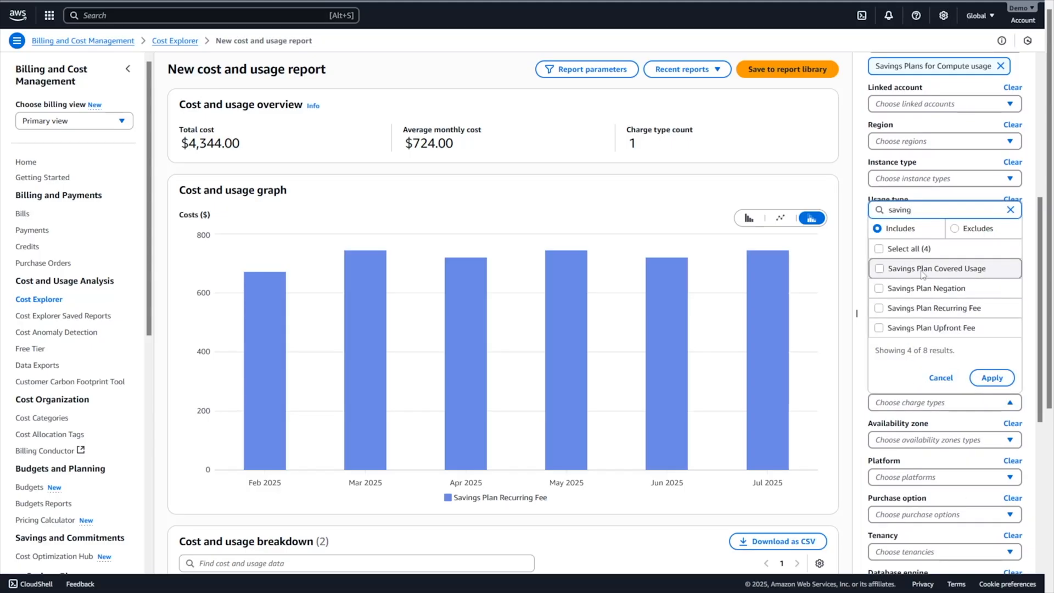
{"action": "left_click", "coordinate": [879, 248]}
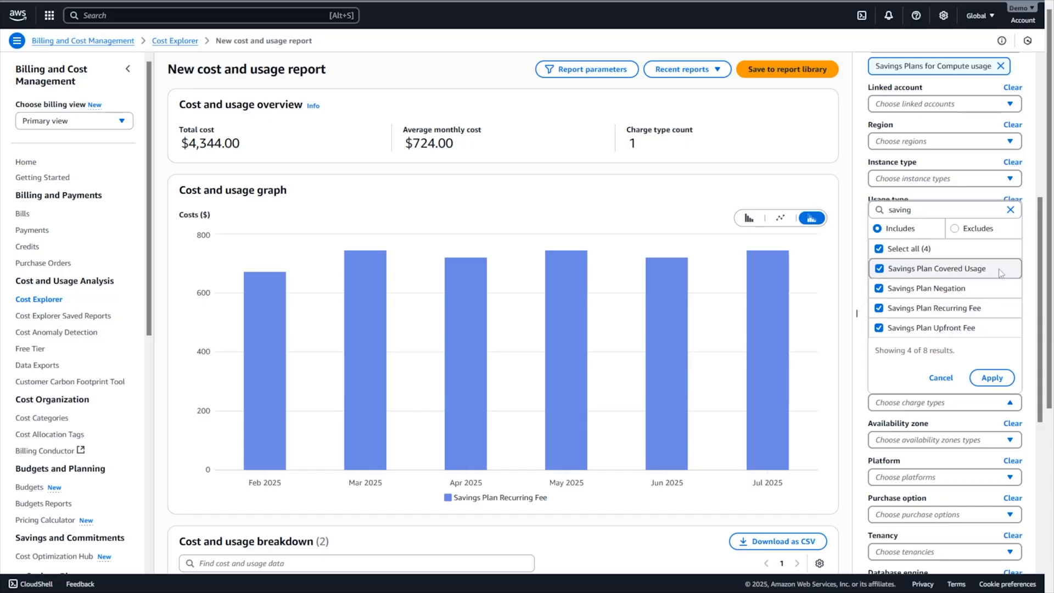
{"action": "mouse_move", "coordinate": [941, 287]}
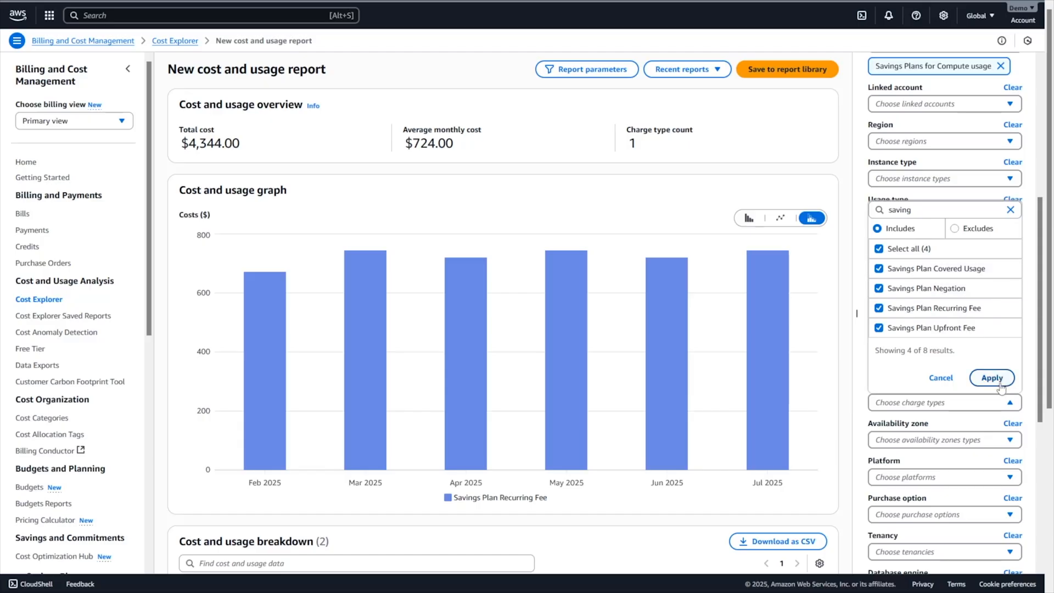
- Apply the Savings Plan charge type filter, stacking Covered Usage, Negation and Recurring Fee monthly
{"action": "left_click", "coordinate": [991, 377]}
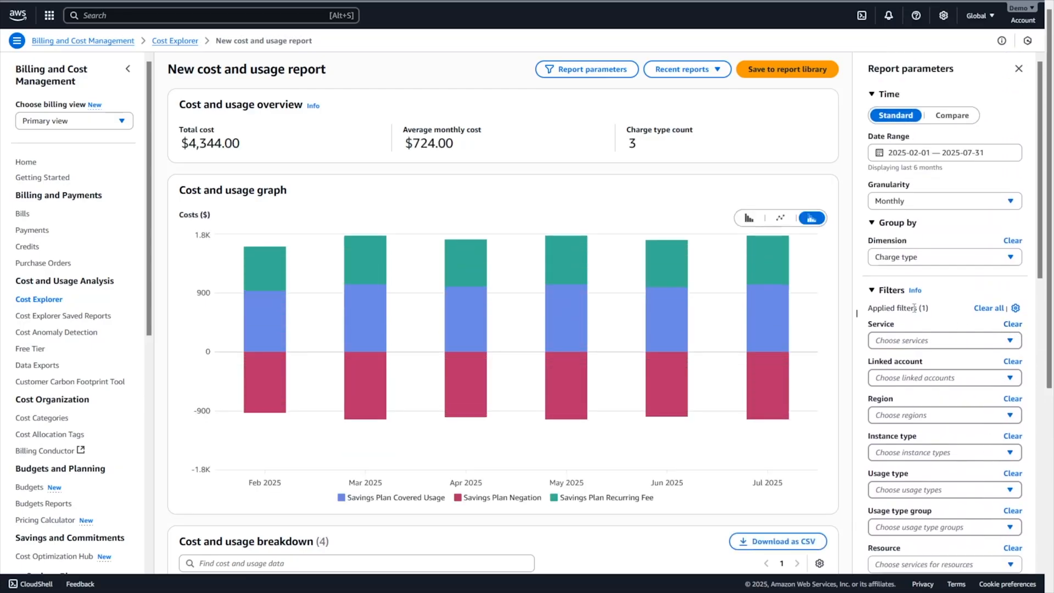
{"action": "mouse_move", "coordinate": [780, 272]}
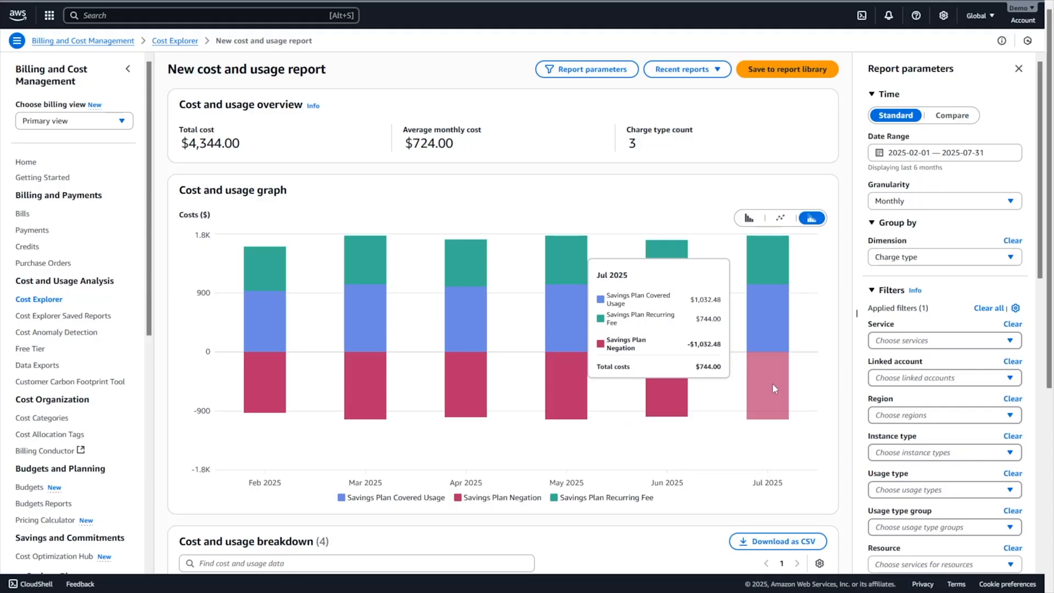
{"action": "mouse_move", "coordinate": [765, 343]}
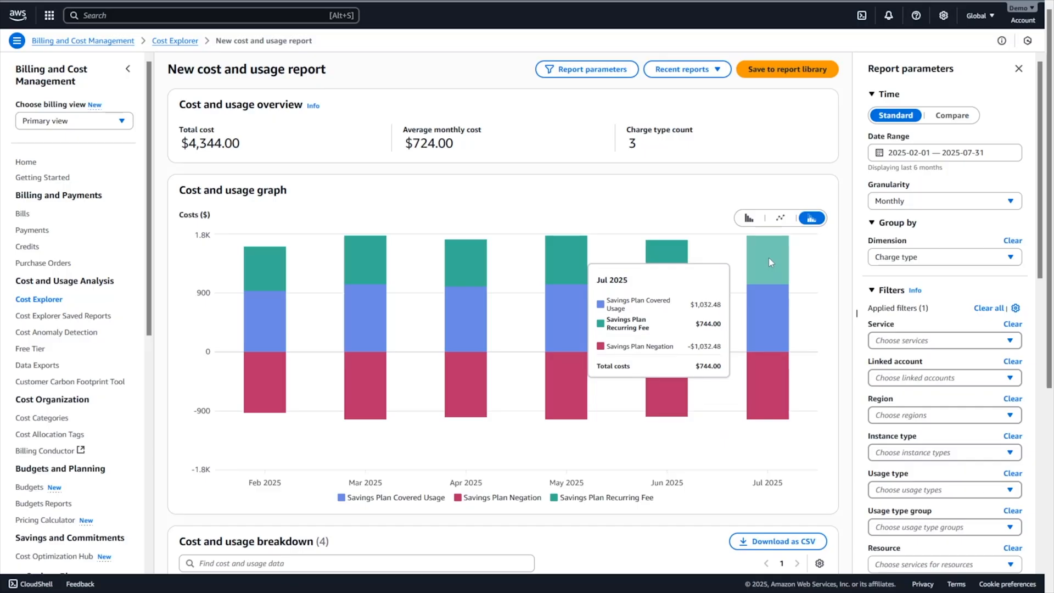
{"action": "mouse_move", "coordinate": [769, 306]}
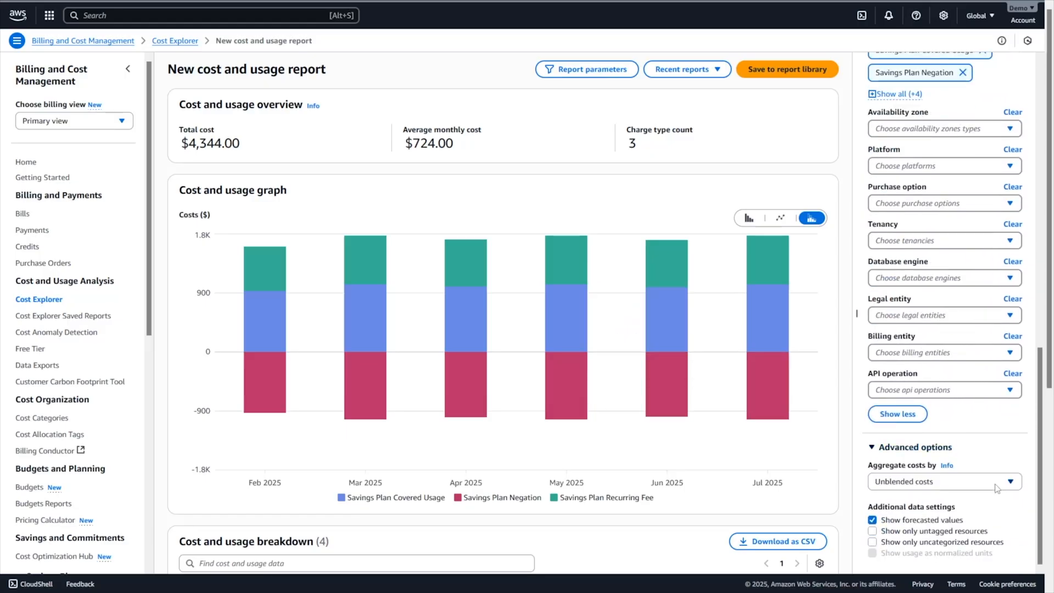
- Aggregate costs as Amortized, leaving mostly Savings Plan Covered Usage around $700 monthly
{"action": "left_click", "coordinate": [941, 481]}
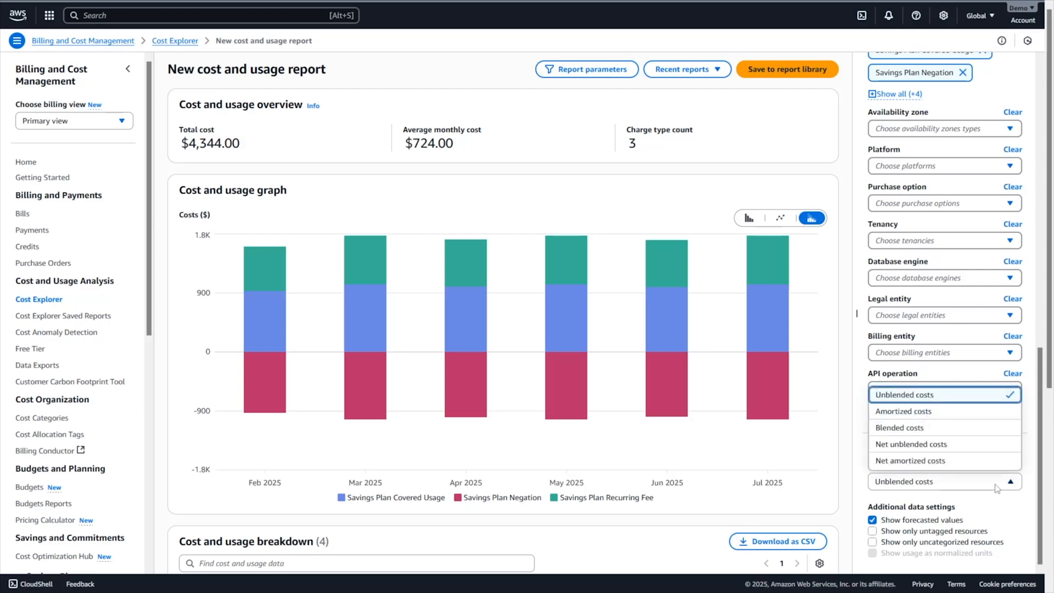
{"action": "mouse_move", "coordinate": [968, 395]}
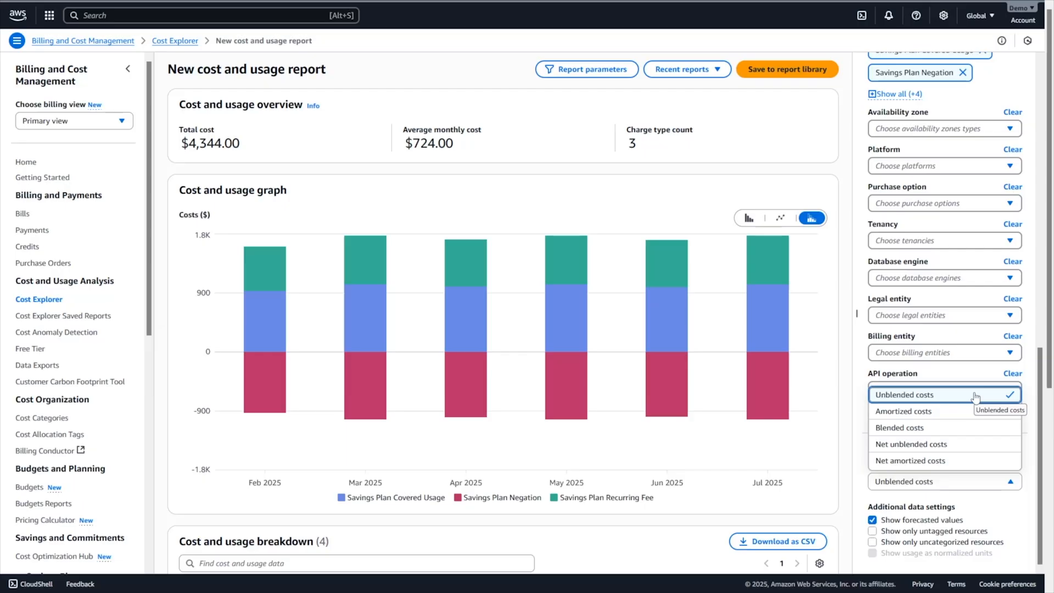
{"action": "mouse_move", "coordinate": [904, 410]}
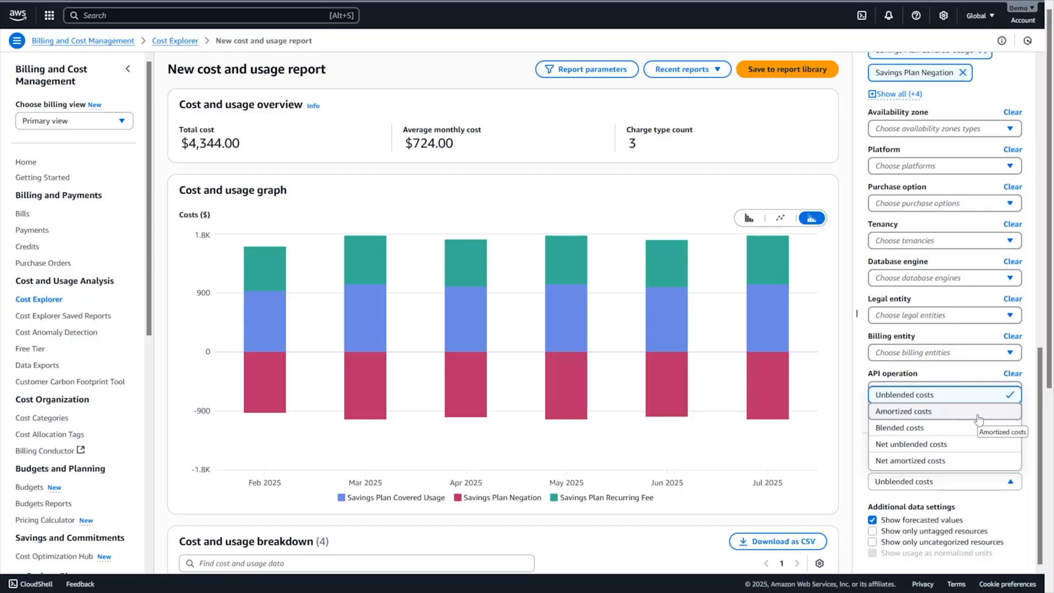
{"action": "left_click", "coordinate": [903, 411]}
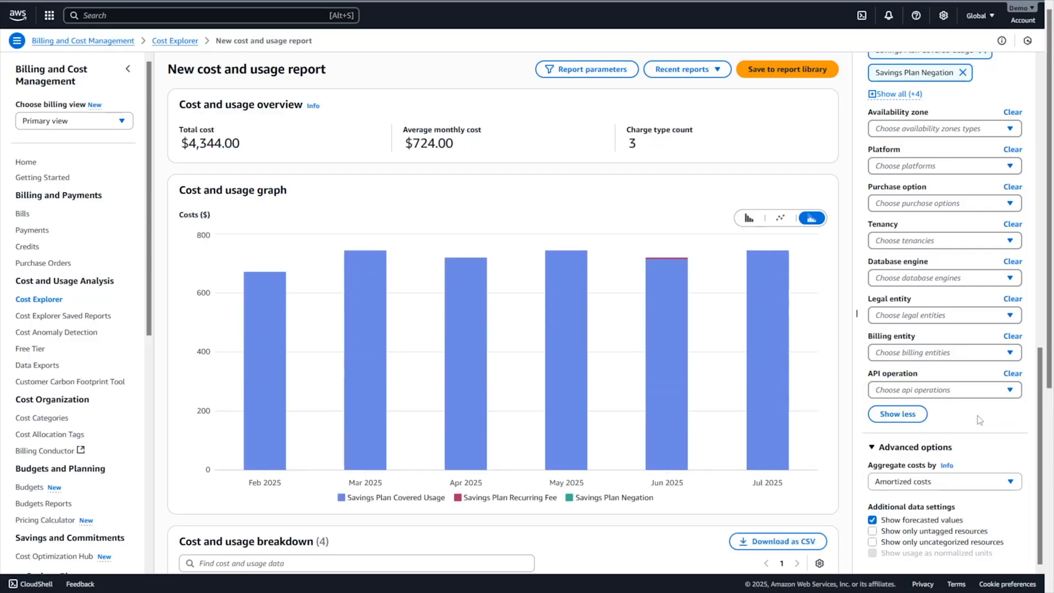
{"action": "mouse_move", "coordinate": [852, 391]}
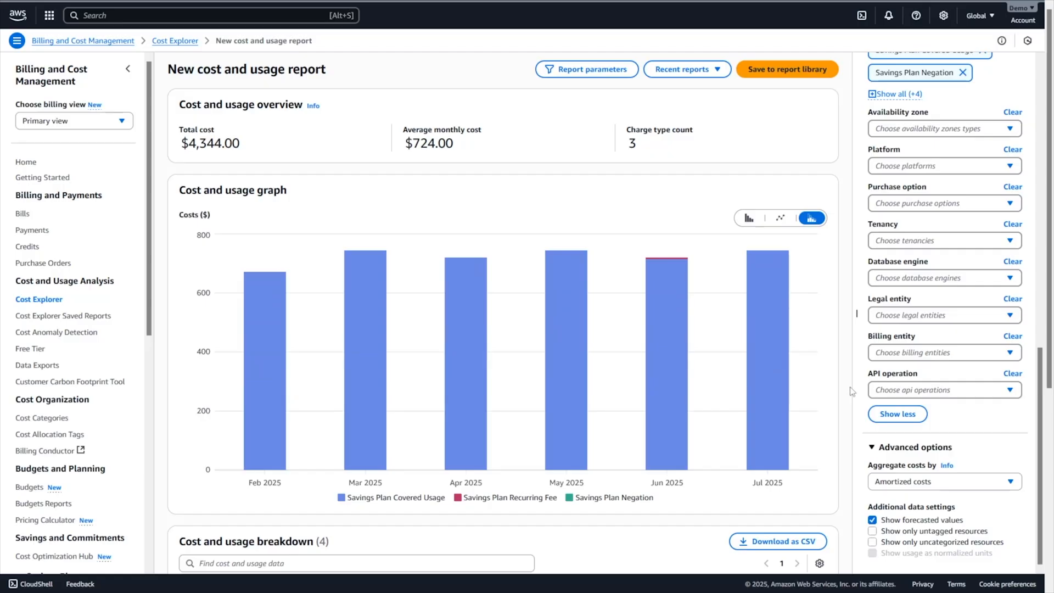
- Review the breakdown table: Savings Plan Covered Usage $4,338.60 and Recurring Fee $5.40
{"action": "scroll", "scroll_direction": "down", "scroll_amount": 3}
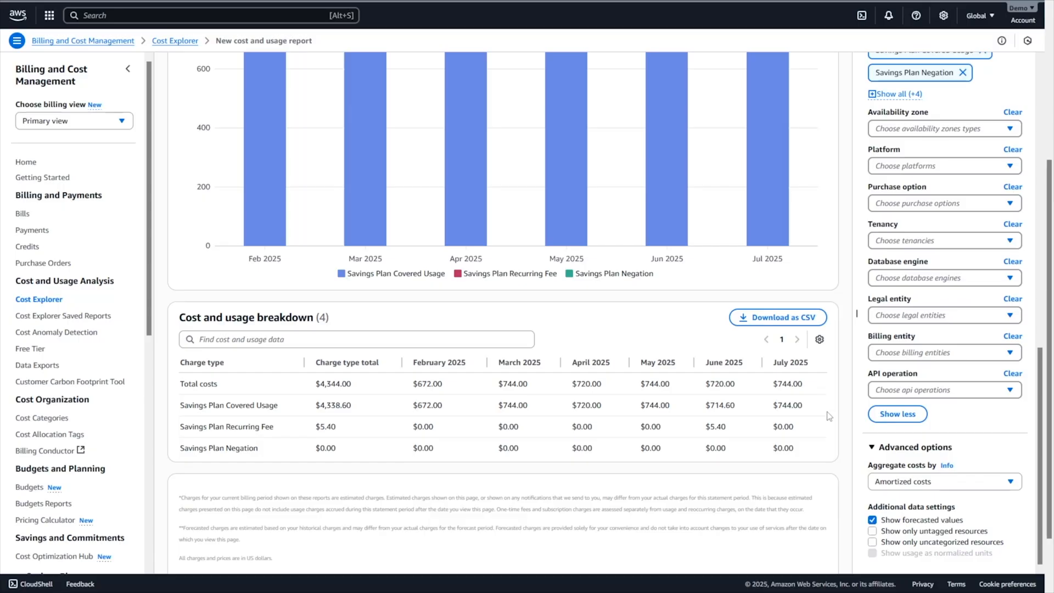
{"action": "mouse_move", "coordinate": [820, 459]}
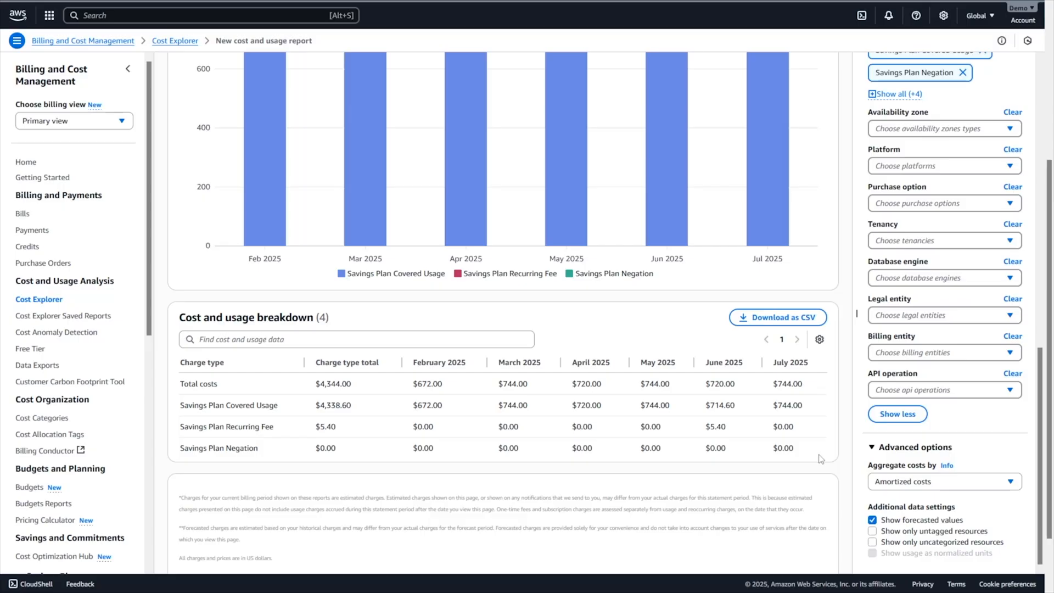
{"action": "mouse_move", "coordinate": [811, 434]}
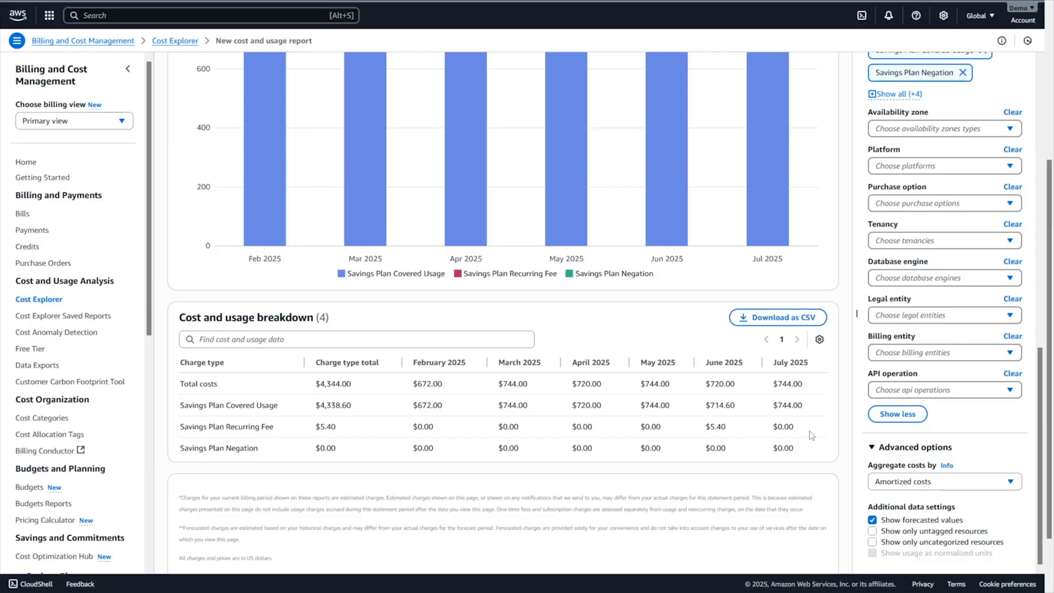
{"action": "mouse_move", "coordinate": [732, 438]}
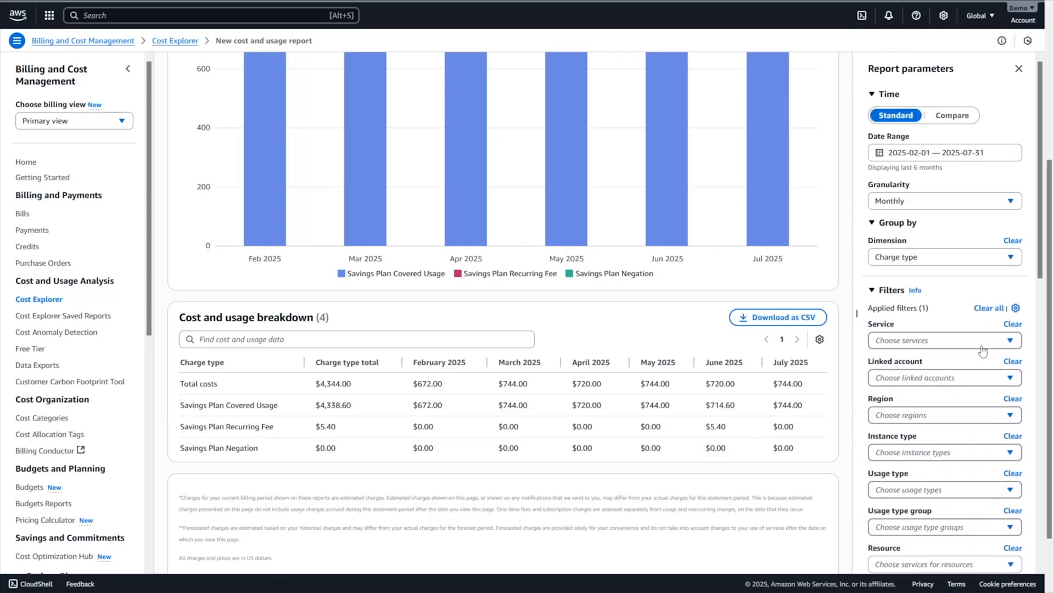
{"action": "left_click", "coordinate": [941, 255]}
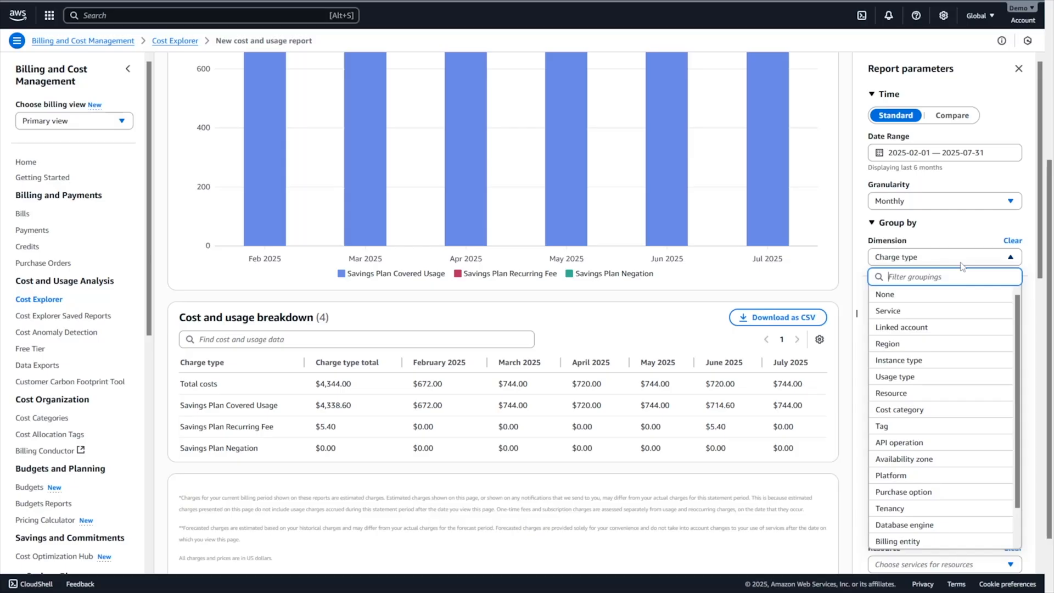
- Group amortized costs by Linked account, with Linked Account 1 at $4,154.26 of $4,344.00
{"action": "left_click", "coordinate": [900, 327]}
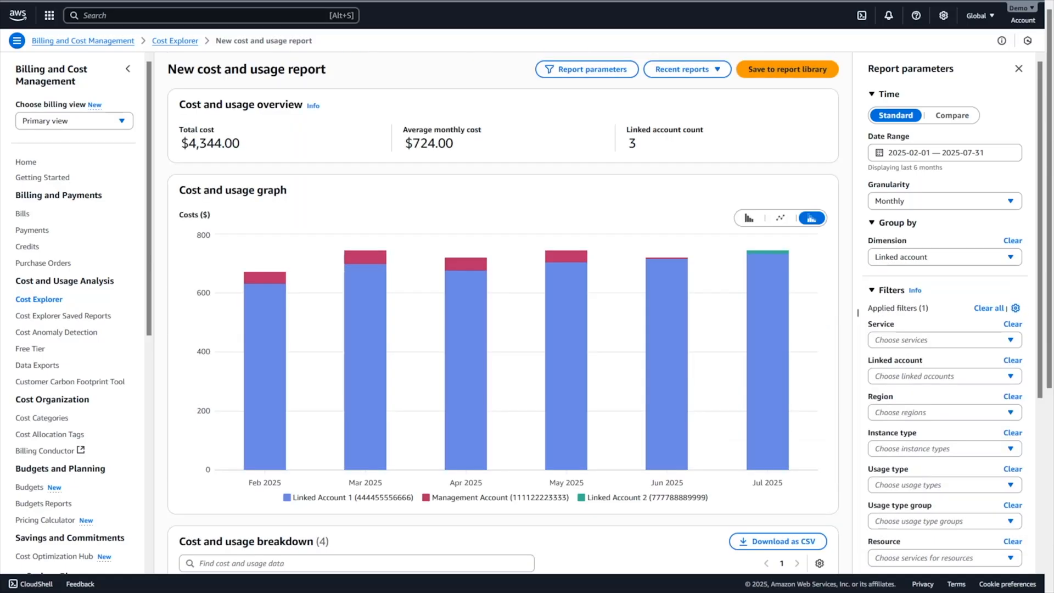
{"action": "scroll", "scroll_direction": "down", "scroll_amount": 3}
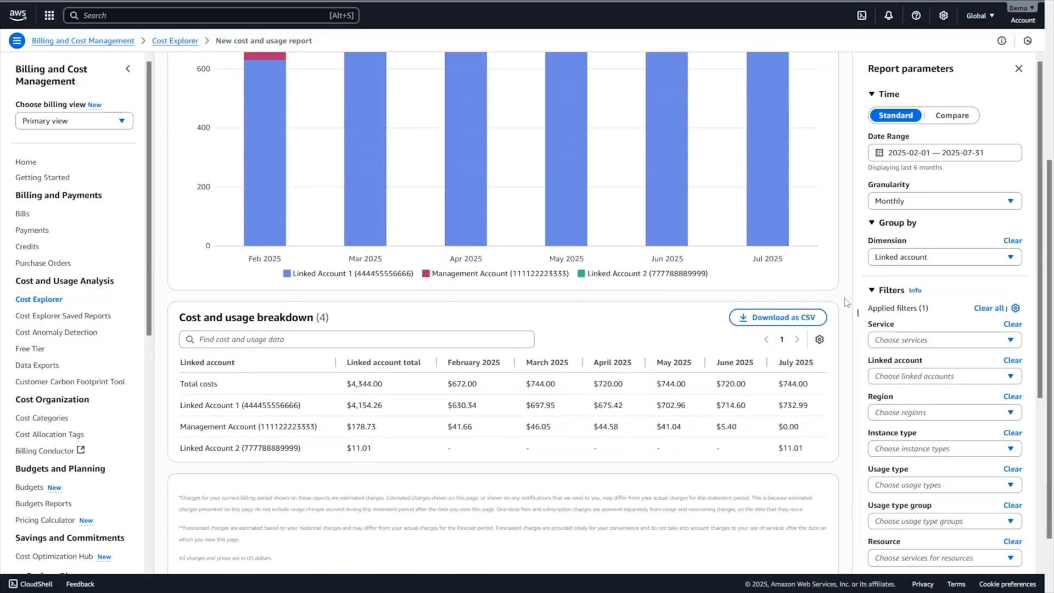
{"action": "mouse_move", "coordinate": [824, 393]}
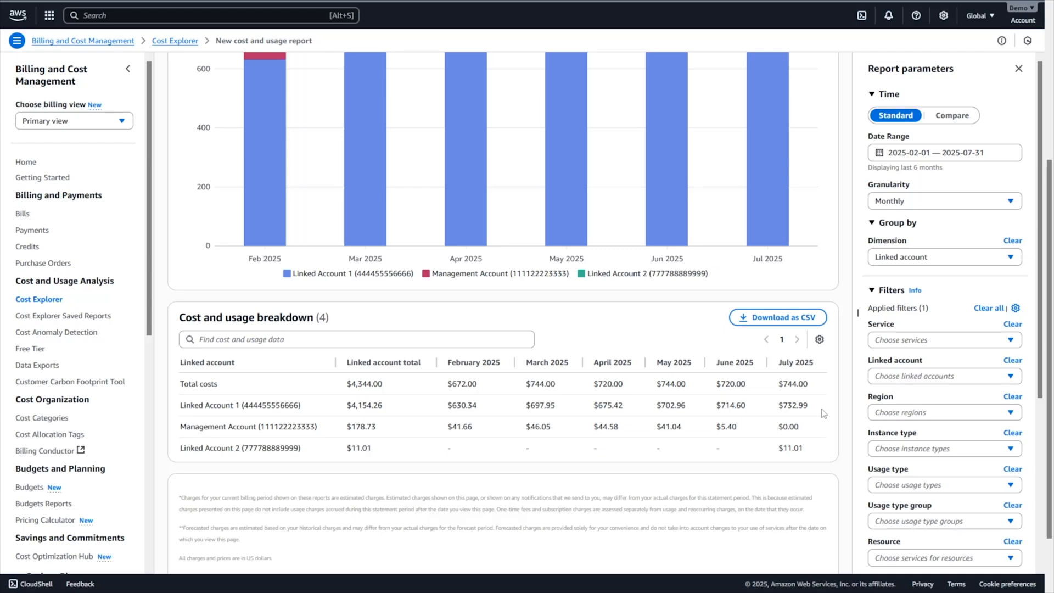
{"action": "mouse_move", "coordinate": [820, 428]}
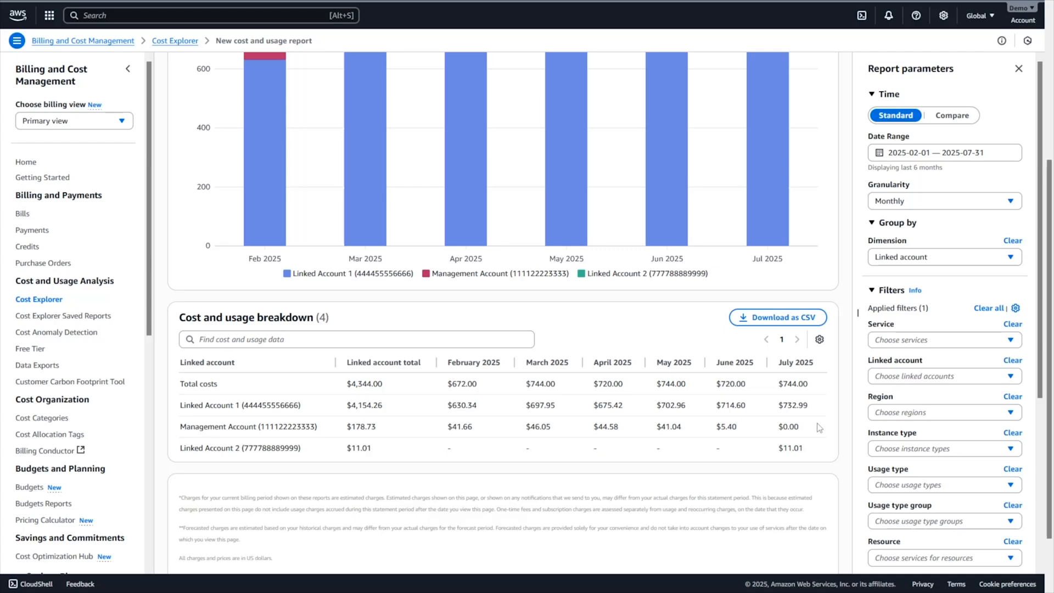
{"action": "mouse_move", "coordinate": [821, 462]}
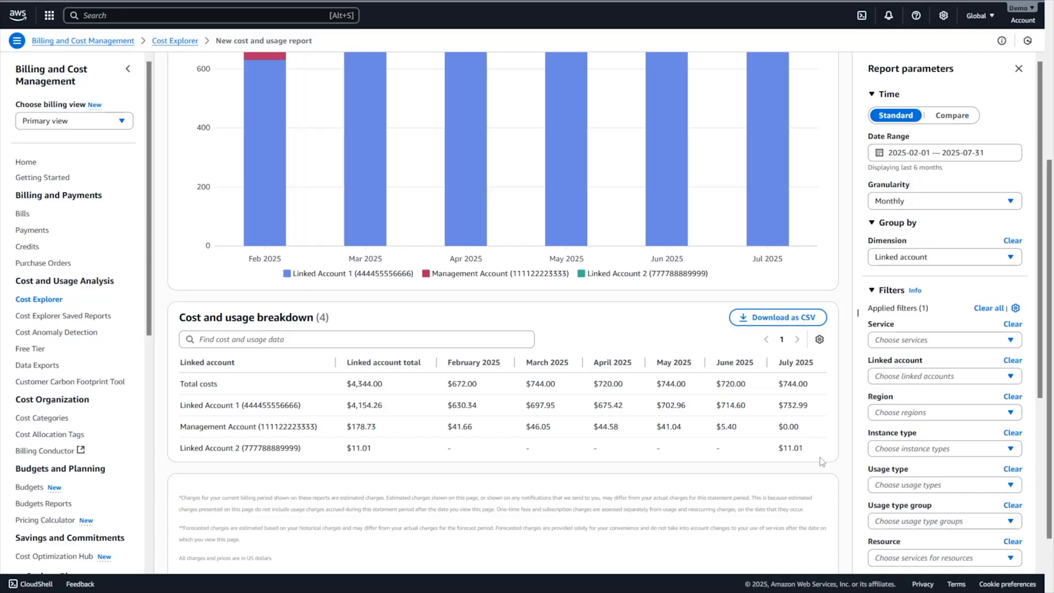
{"action": "mouse_move", "coordinate": [739, 433]}
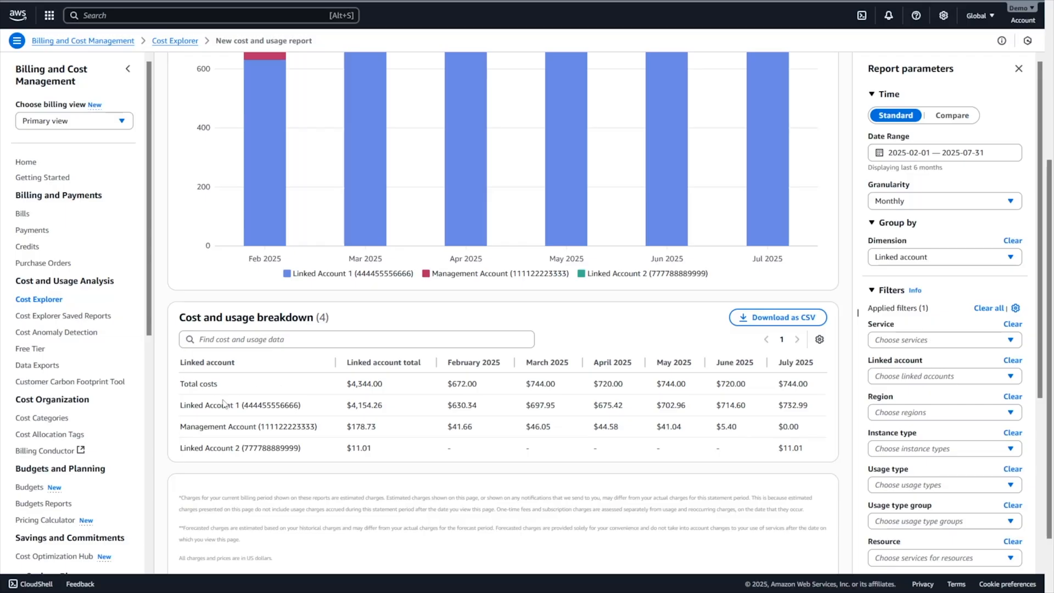
{"action": "mouse_move", "coordinate": [224, 403]}
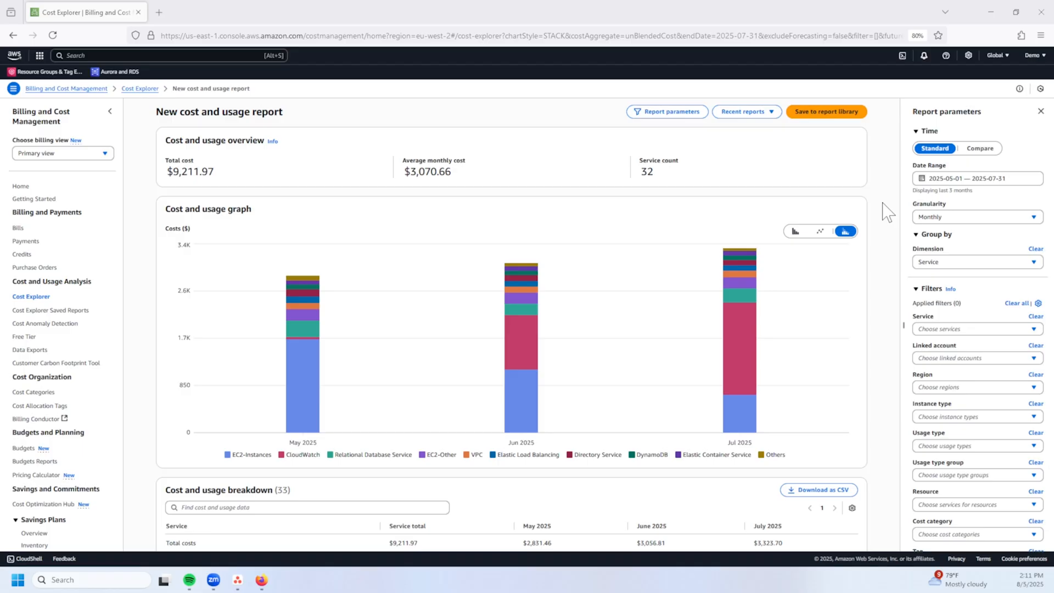
{"action": "mouse_move", "coordinate": [739, 413]}
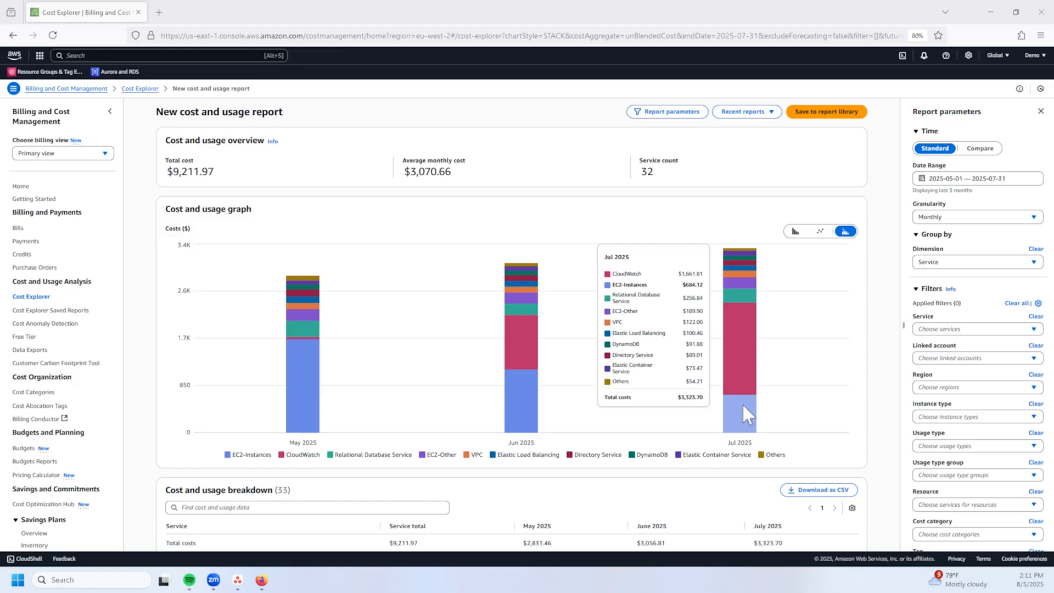
{"action": "mouse_move", "coordinate": [786, 403]}
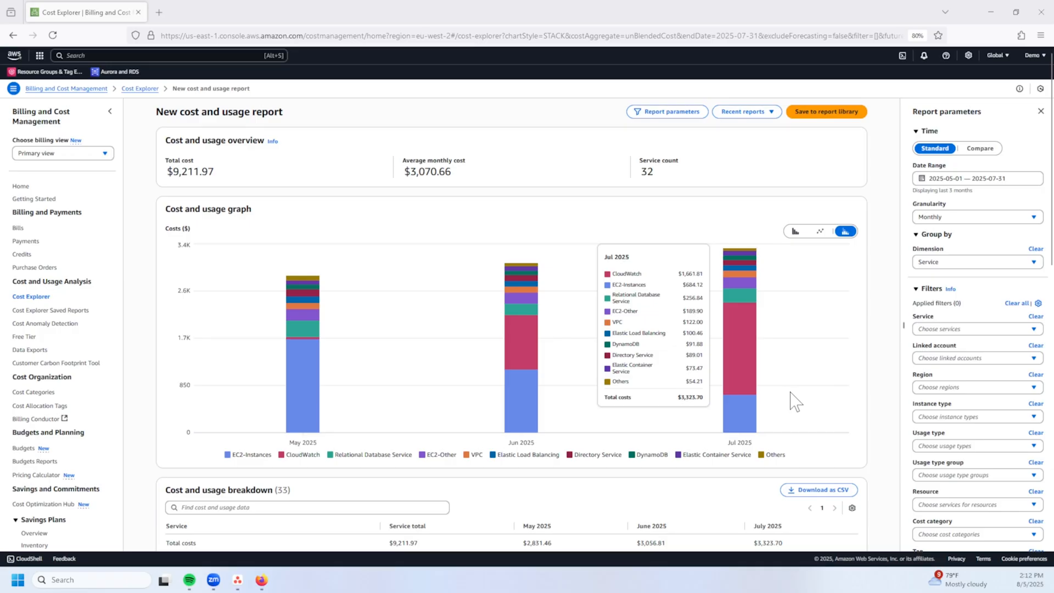
{"action": "mouse_move", "coordinate": [931, 348]}
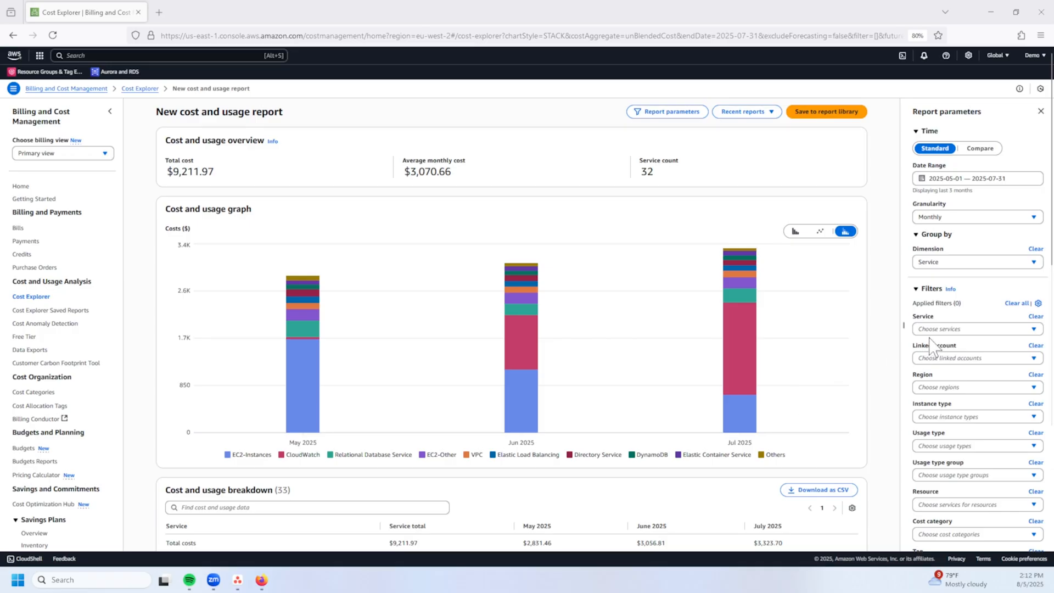
- Filter the Service to EC2-Instances, totalling $3,492.13 for May–July 2025
{"action": "type", "text": "ec2"}
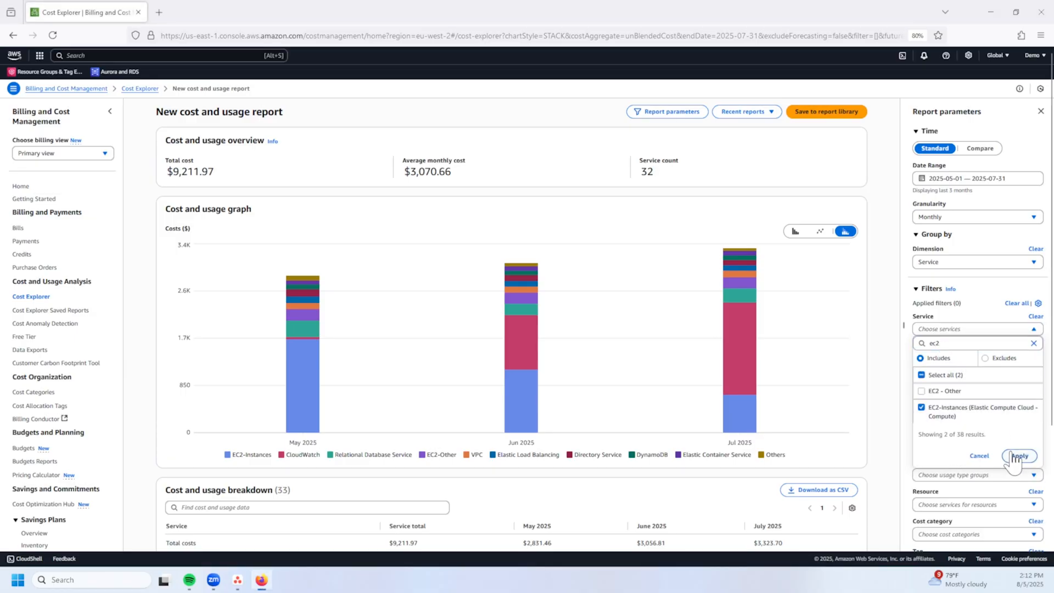
{"action": "left_click", "coordinate": [1019, 455]}
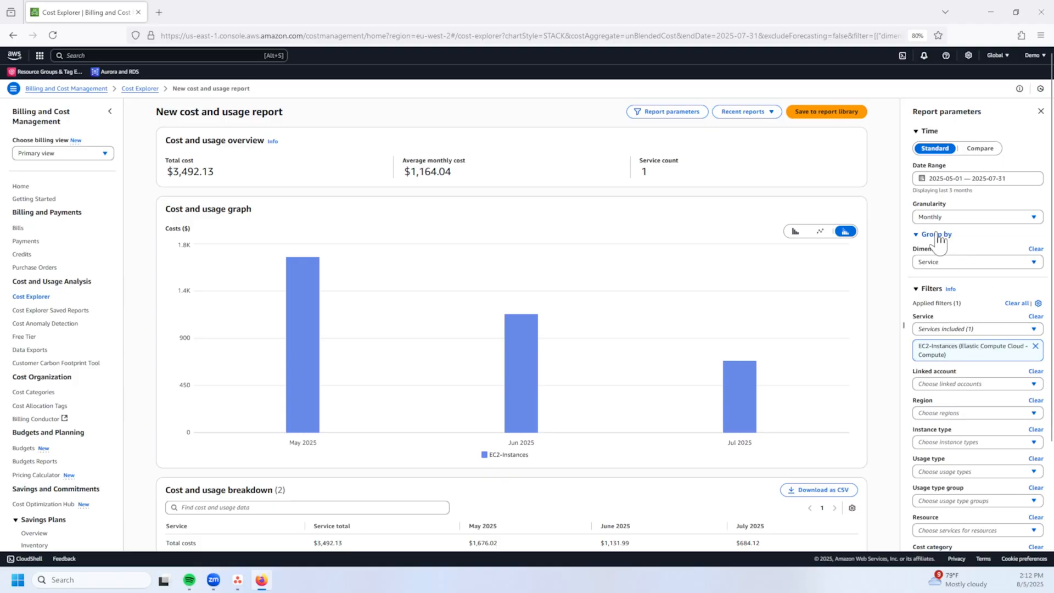
{"action": "left_click", "coordinate": [976, 261]}
{"action": "type", "text": "ec2: running"}
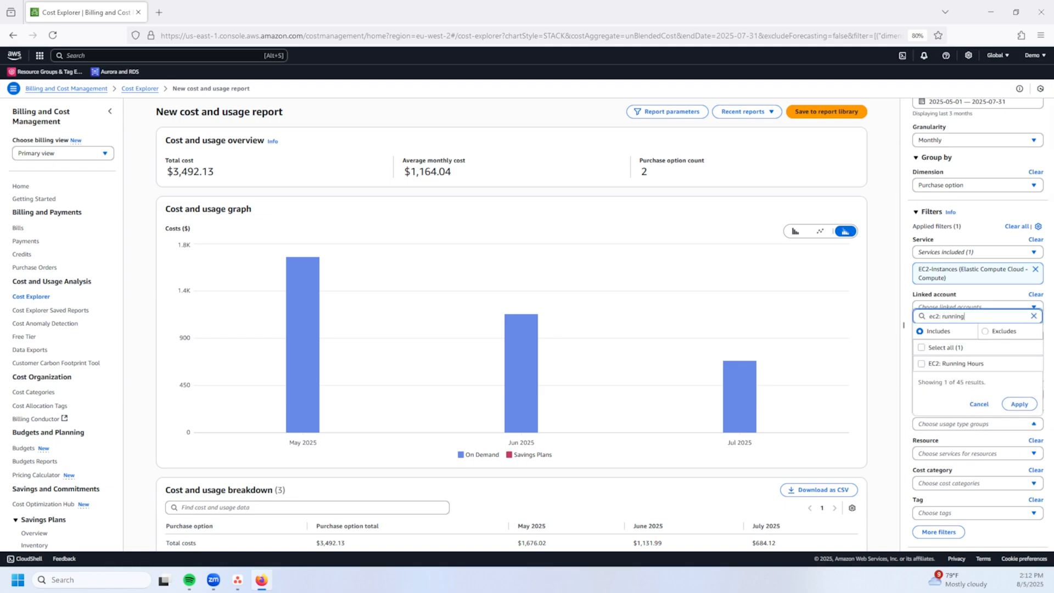
{"action": "mouse_move", "coordinate": [978, 364]}
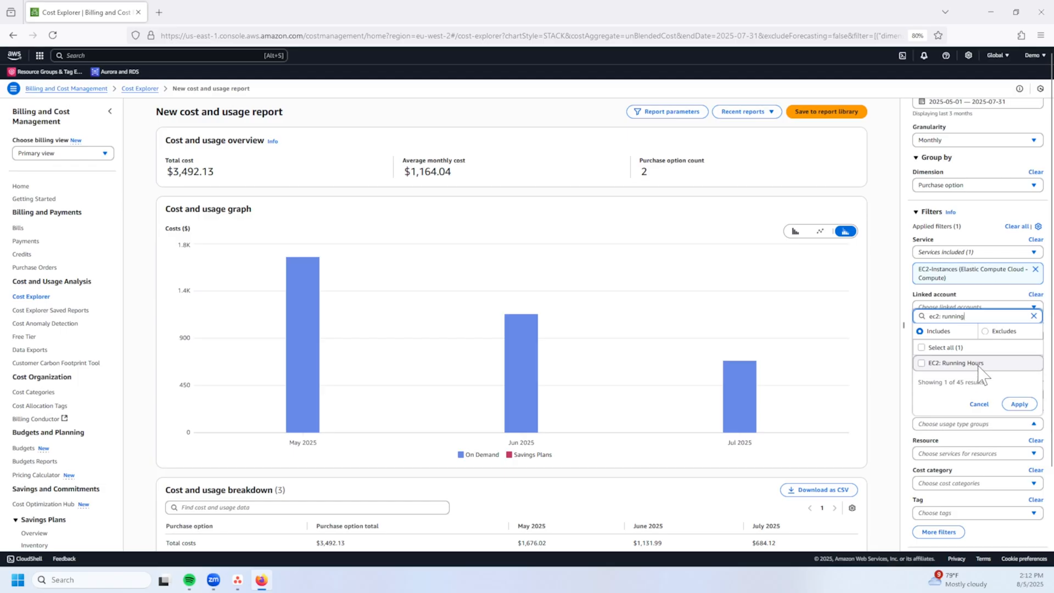
- Filter Usage type group to EC2: Running Hours, adding a usage-hours chart below costs
{"action": "left_click", "coordinate": [921, 363]}
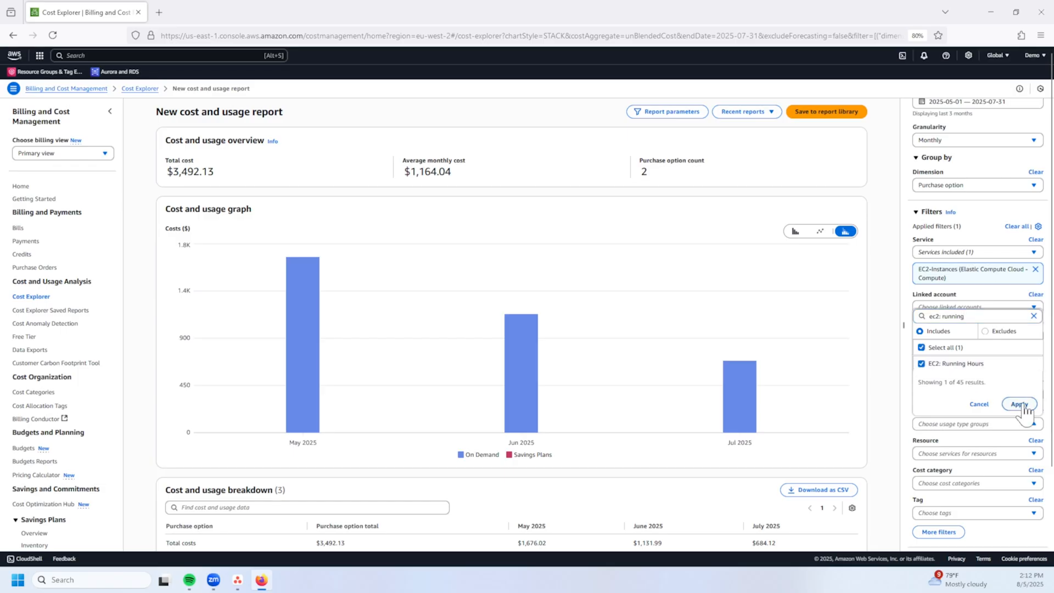
{"action": "left_click", "coordinate": [1018, 404]}
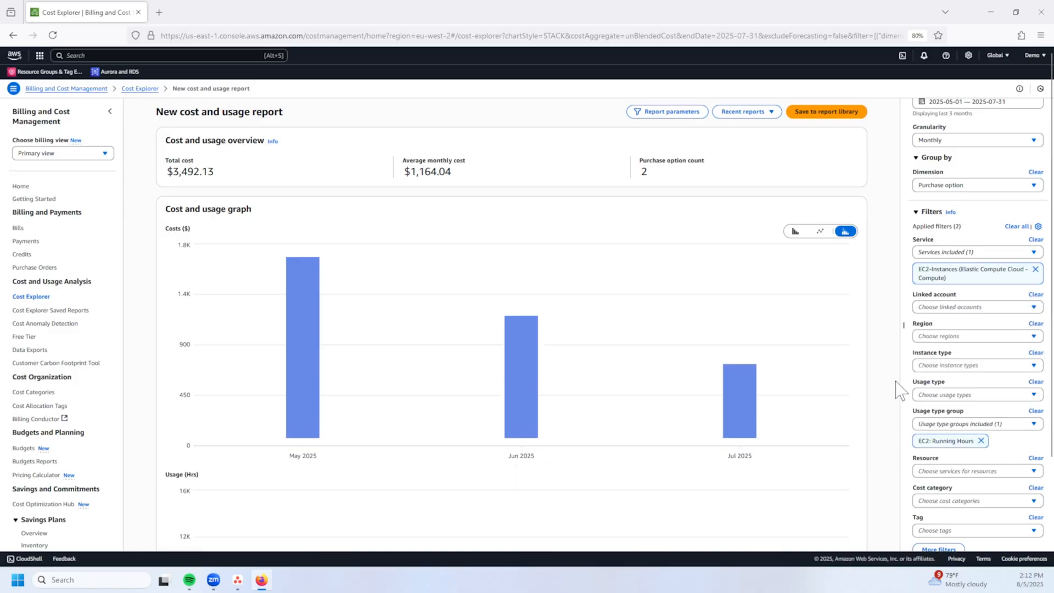
{"action": "scroll", "scroll_direction": "down", "scroll_amount": 3}
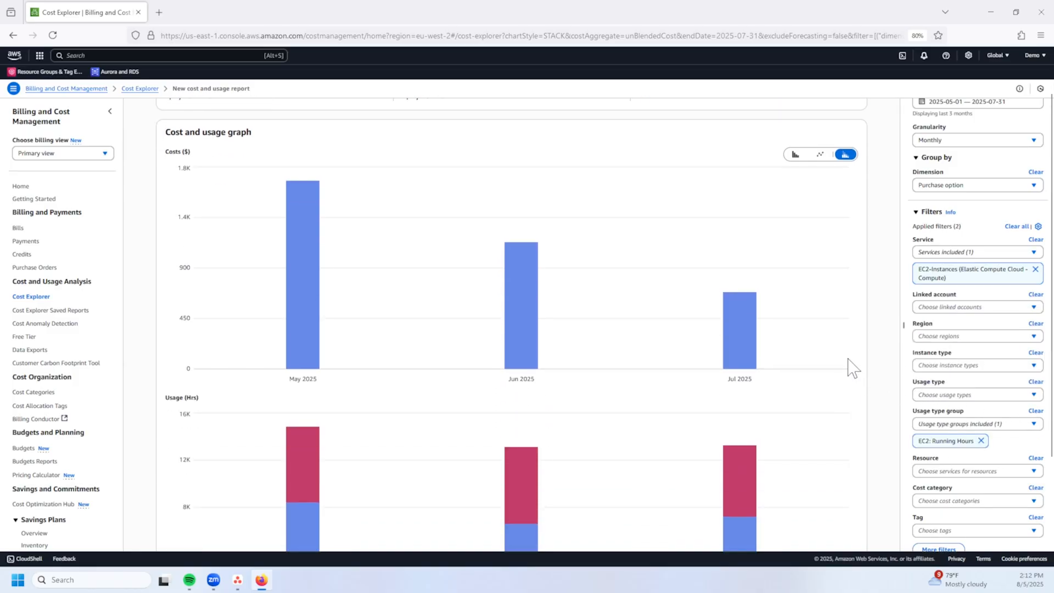
{"action": "scroll", "scroll_direction": "down", "scroll_amount": 3}
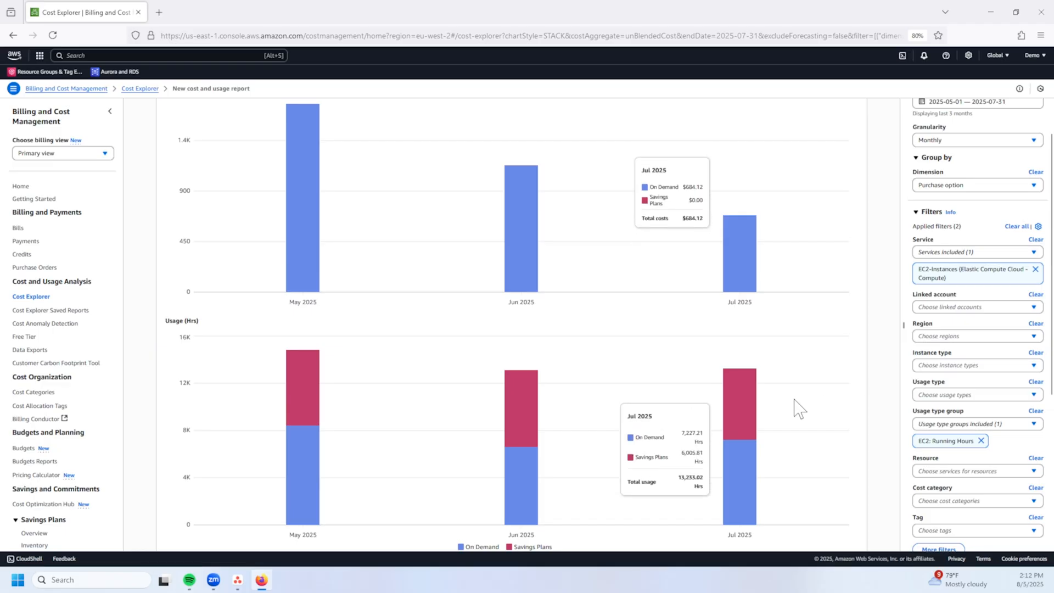
{"action": "mouse_move", "coordinate": [763, 281]}
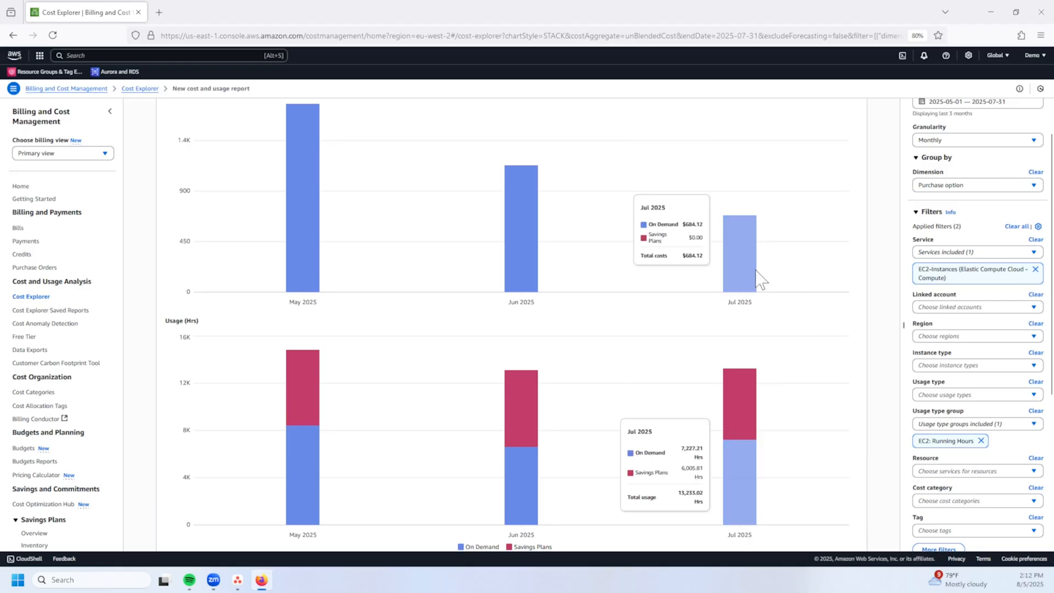
{"action": "scroll", "scroll_direction": "down", "scroll_amount": 3}
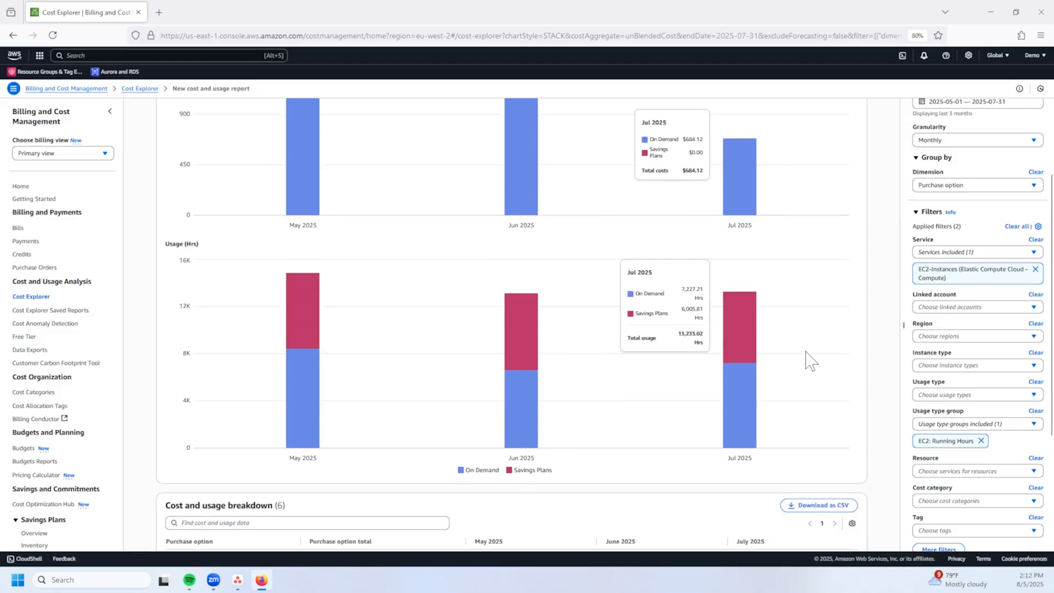
{"action": "mouse_move", "coordinate": [751, 403]}
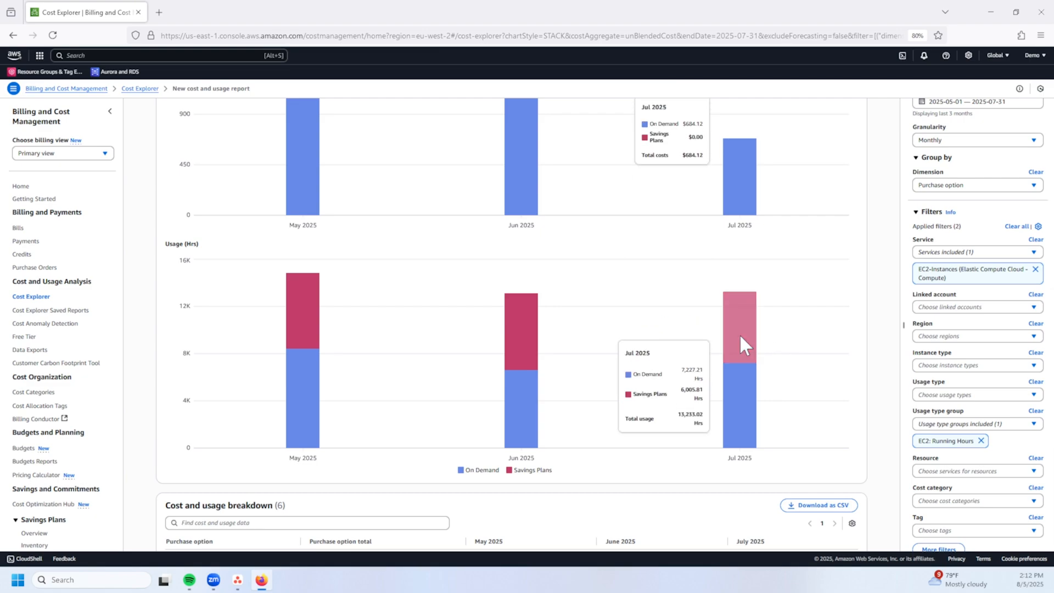
{"action": "scroll", "scroll_direction": "down", "scroll_amount": 3}
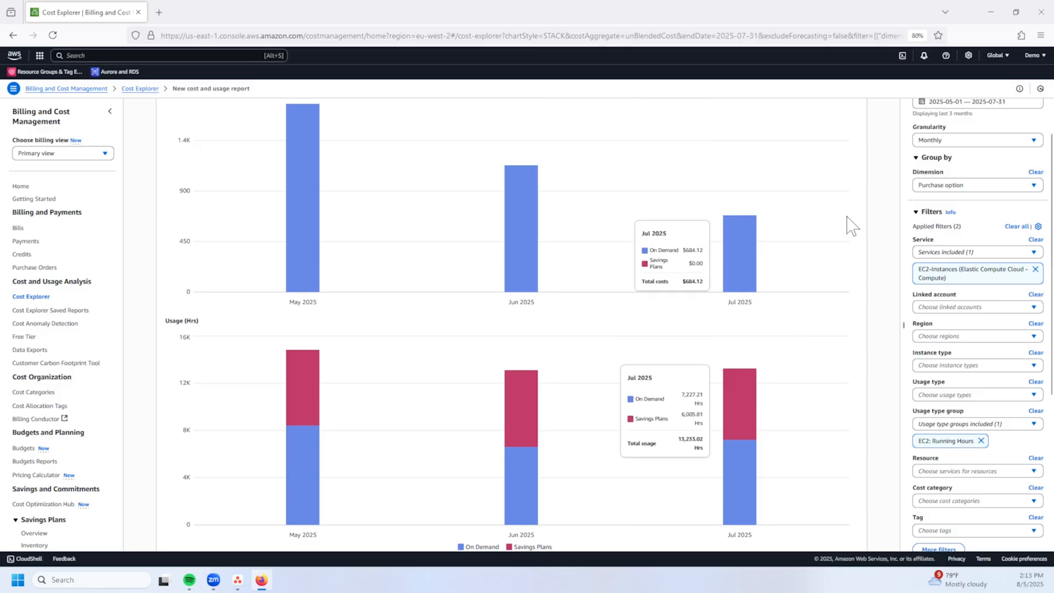
{"action": "mouse_move", "coordinate": [879, 301]}
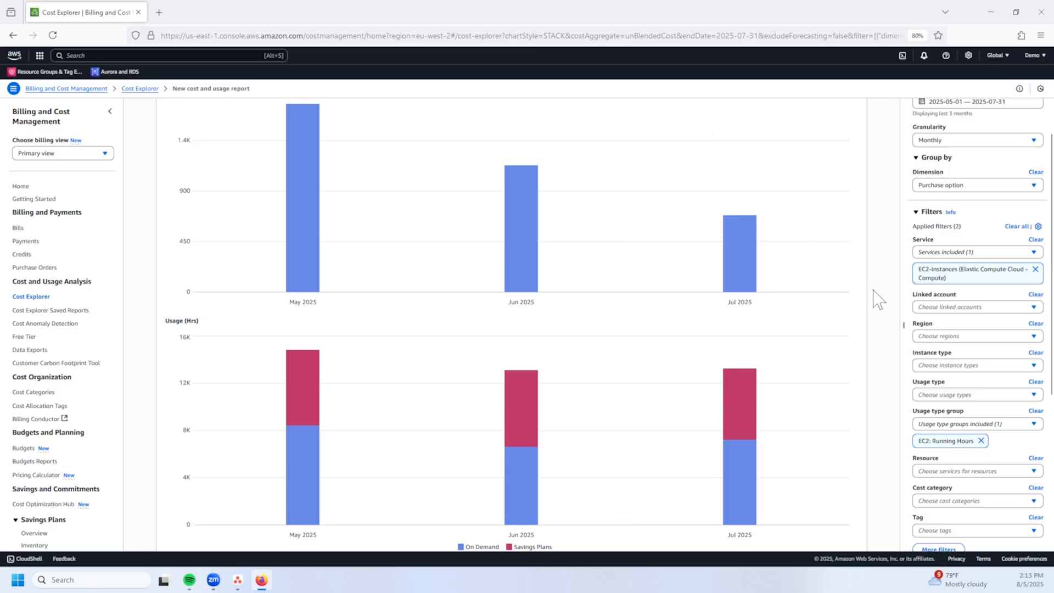
{"action": "mouse_move", "coordinate": [889, 303]}
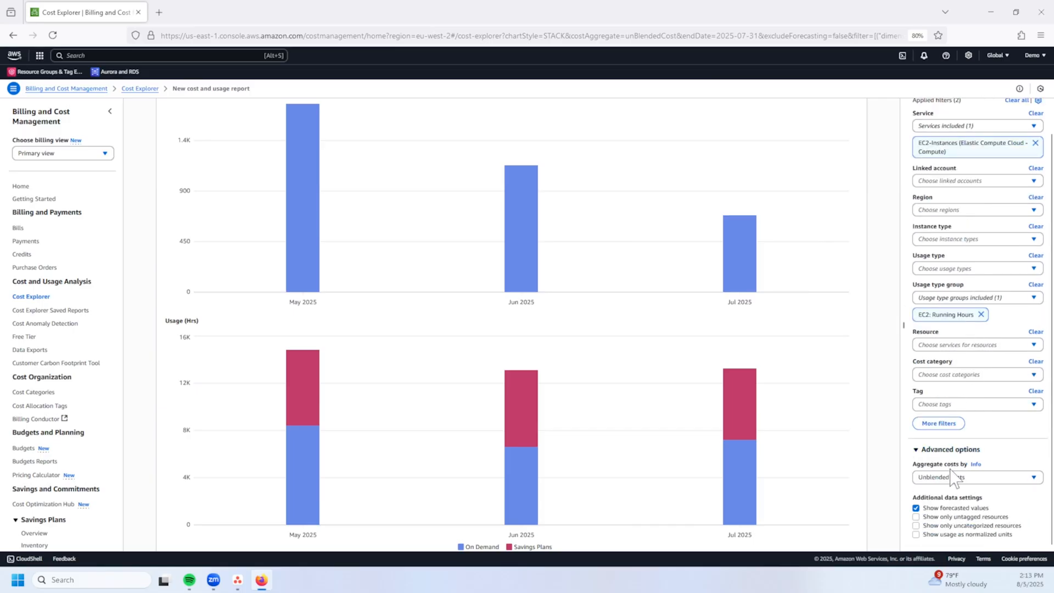
- Switch Aggregate costs by to Amortized, showing Savings Plans at $732.99 of July's $1,417.11
{"action": "left_click", "coordinate": [975, 476]}
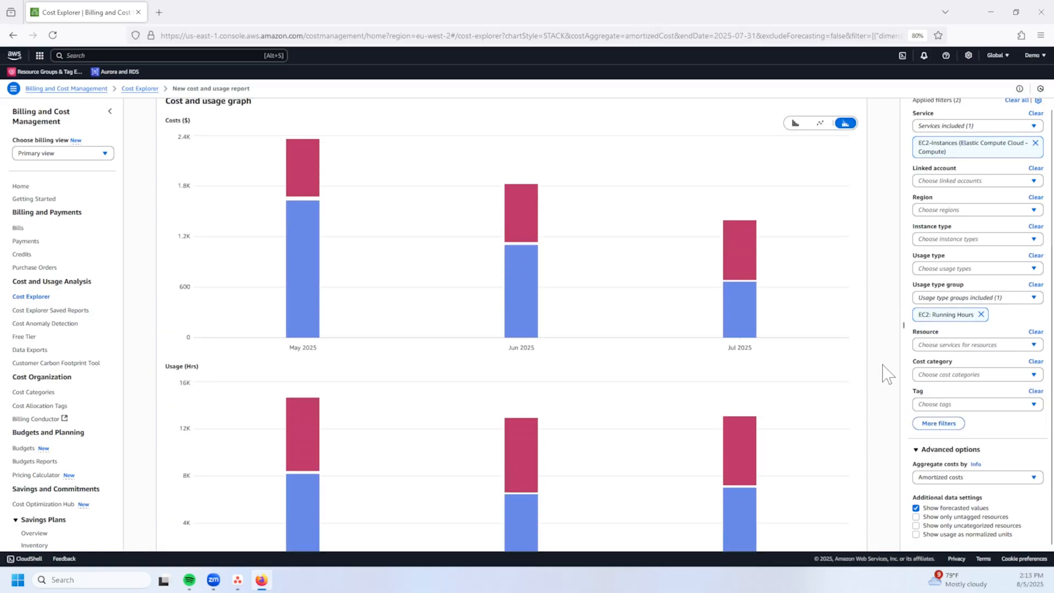
{"action": "mouse_move", "coordinate": [867, 382]}
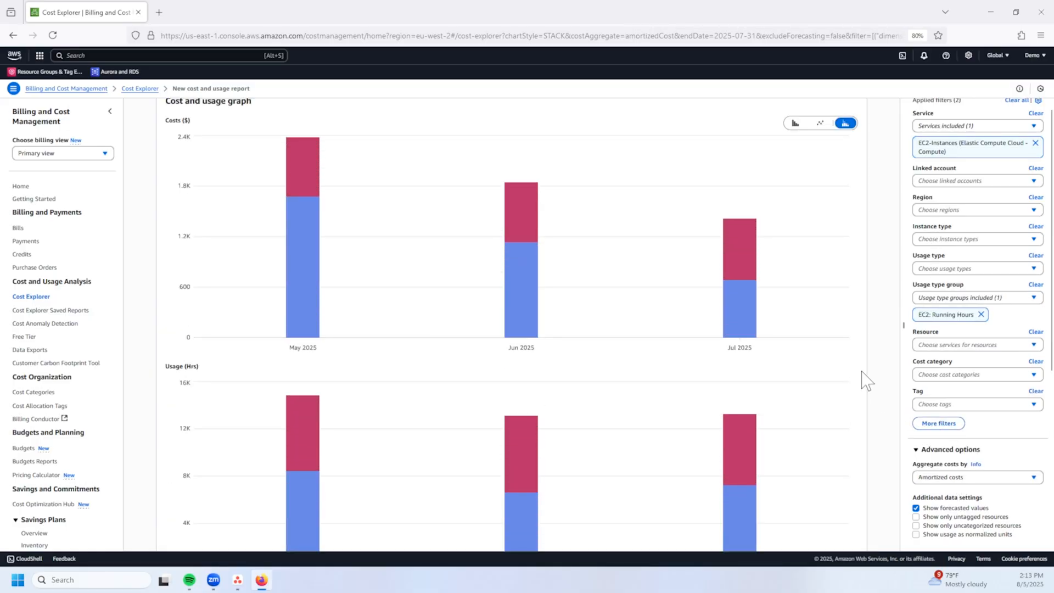
{"action": "mouse_move", "coordinate": [862, 372]}
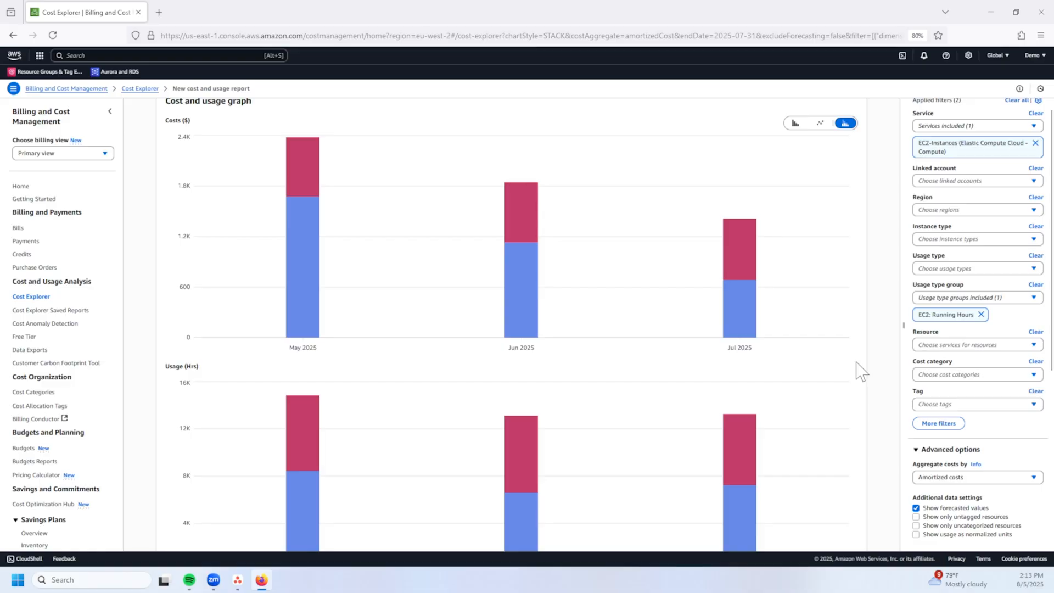
{"action": "mouse_move", "coordinate": [806, 325]}
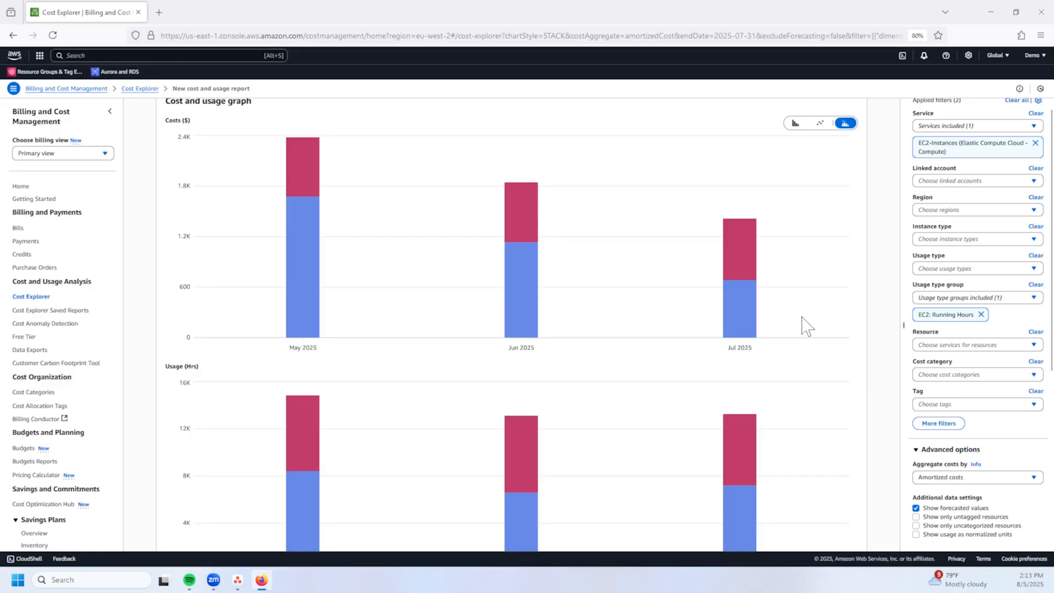
{"action": "mouse_move", "coordinate": [739, 316]}
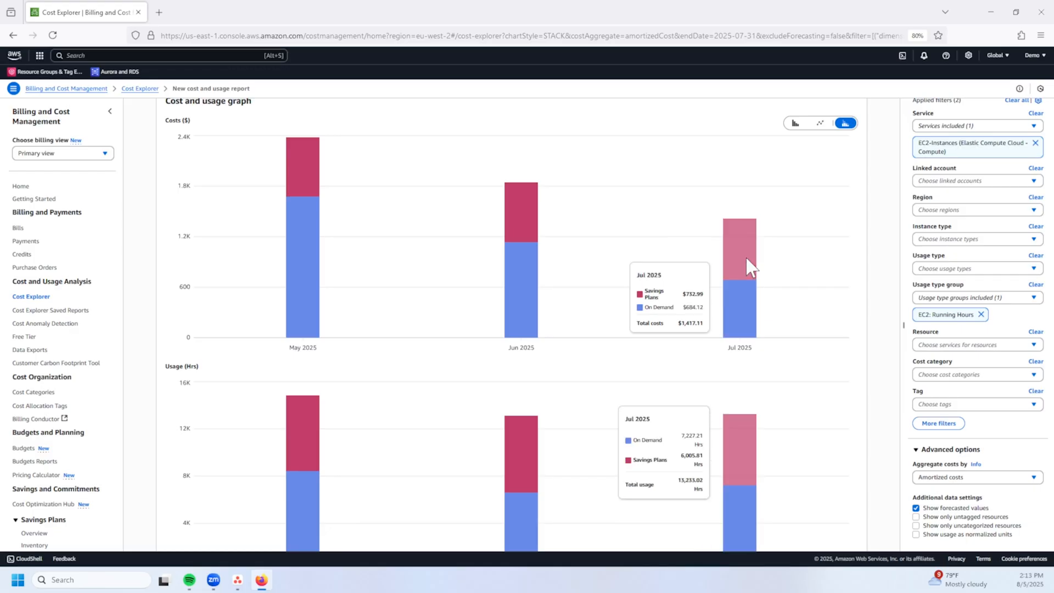
{"action": "mouse_move", "coordinate": [753, 266]}
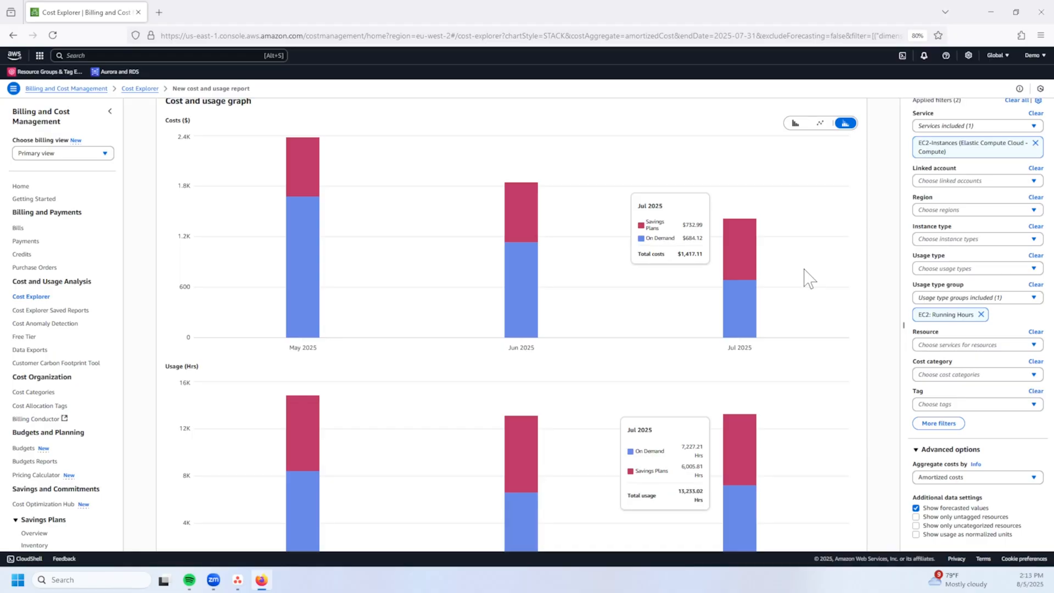
{"action": "mouse_move", "coordinate": [881, 279]}
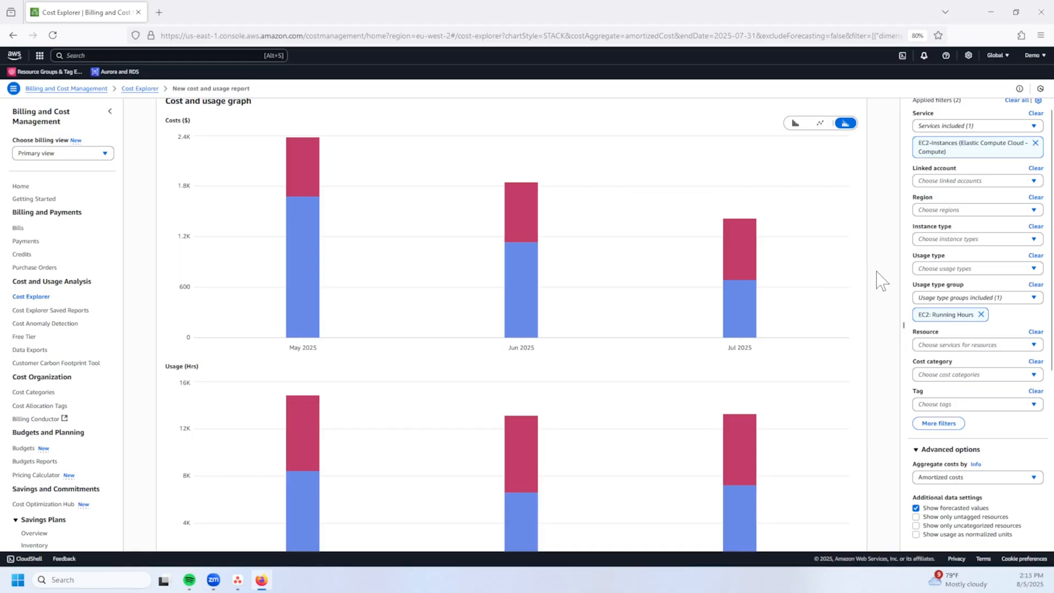